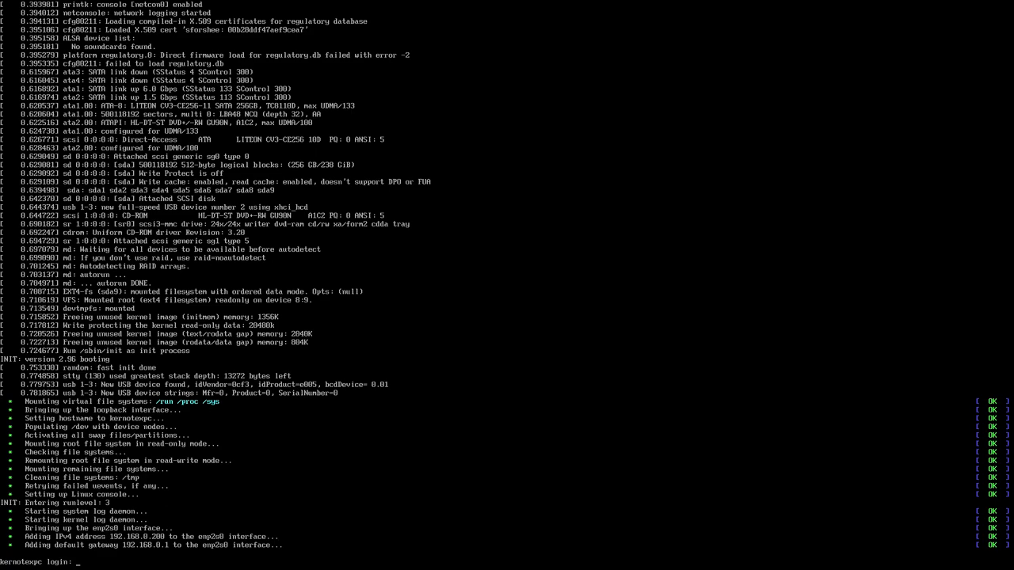
Step: Log in as root and open /boot/grub/grub.cfg in vi
text(root)
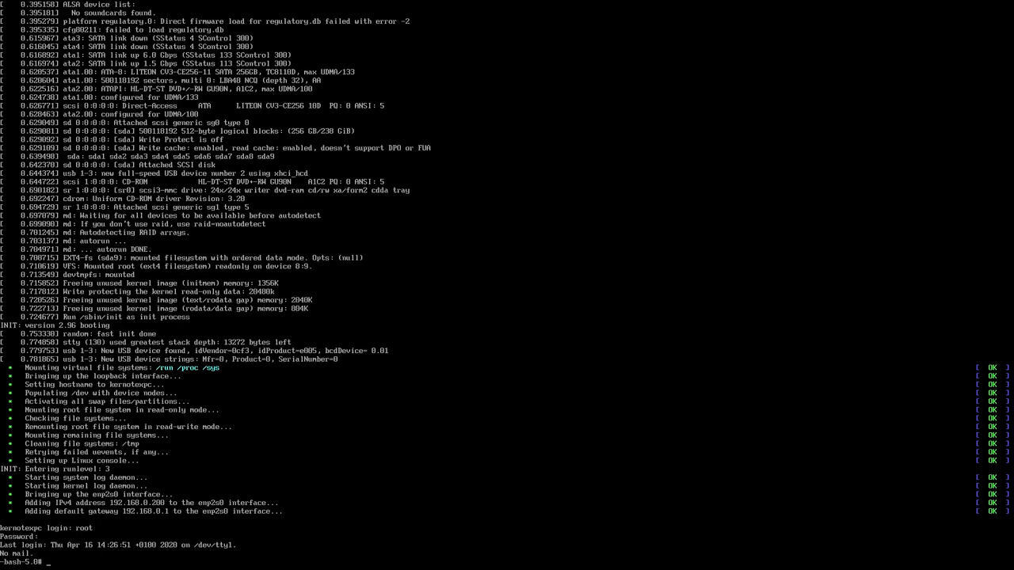
text(vi /etc)
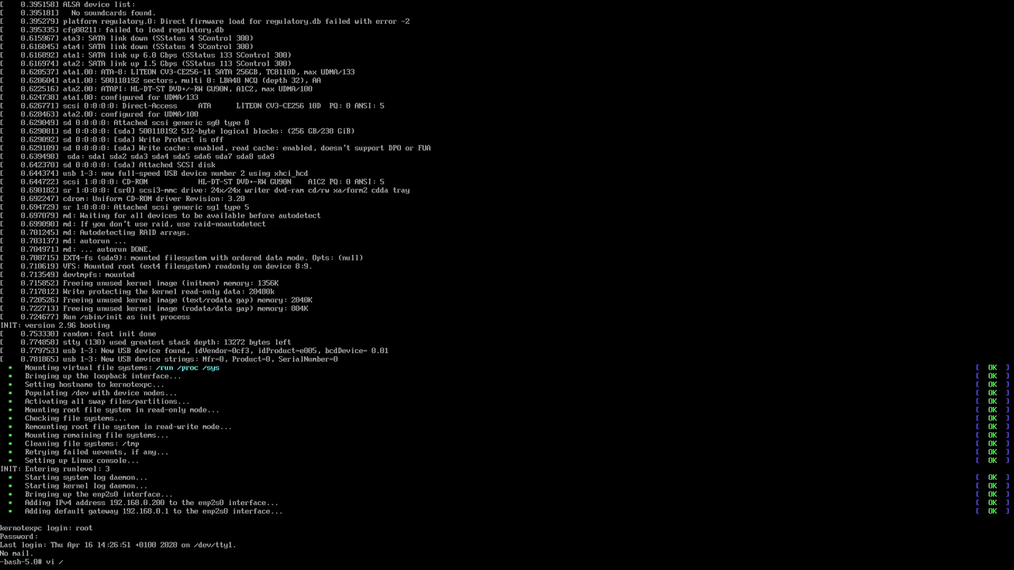
text(/boot)
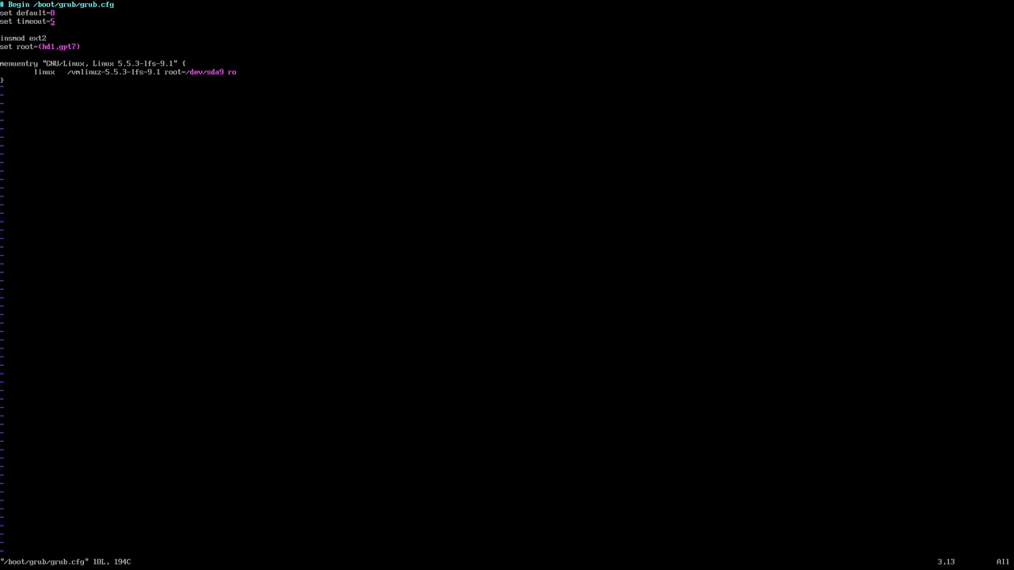
key(Down)
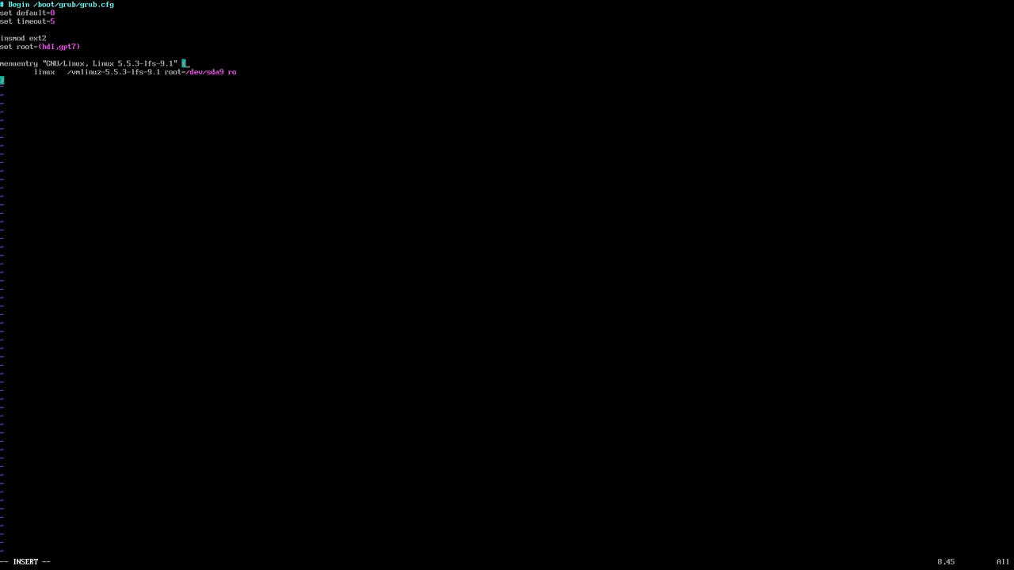
Step: Move insmod ext2 and set root=(hd1,gpt7) inside the GNU/Linux menuentry, above the linux line
text(})
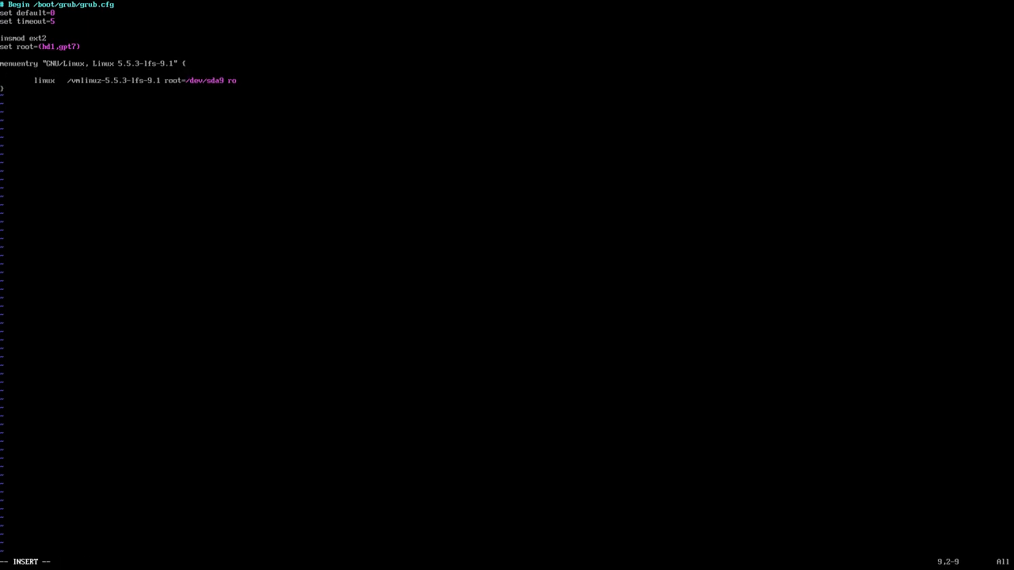
text(ins)
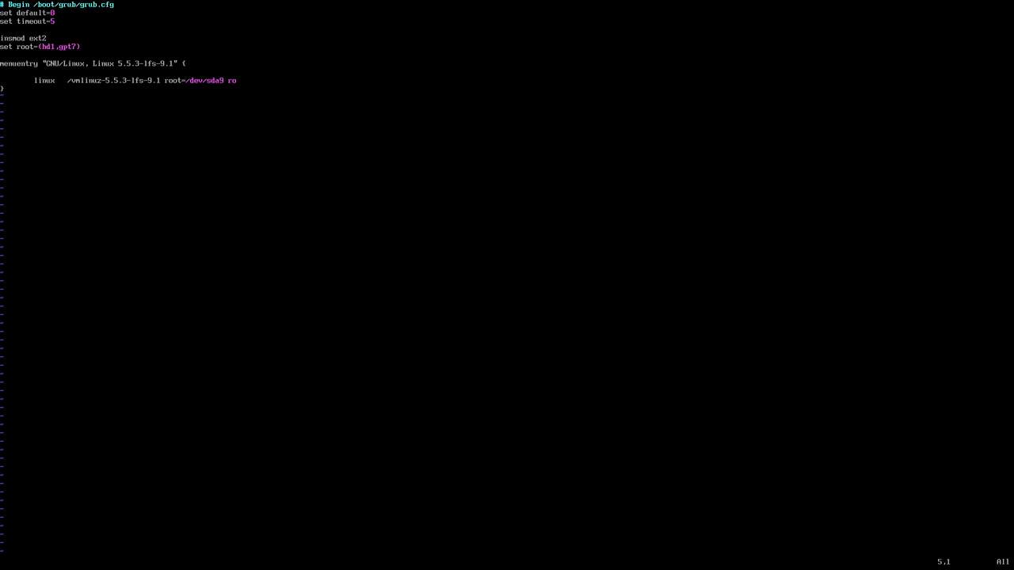
key(dd)
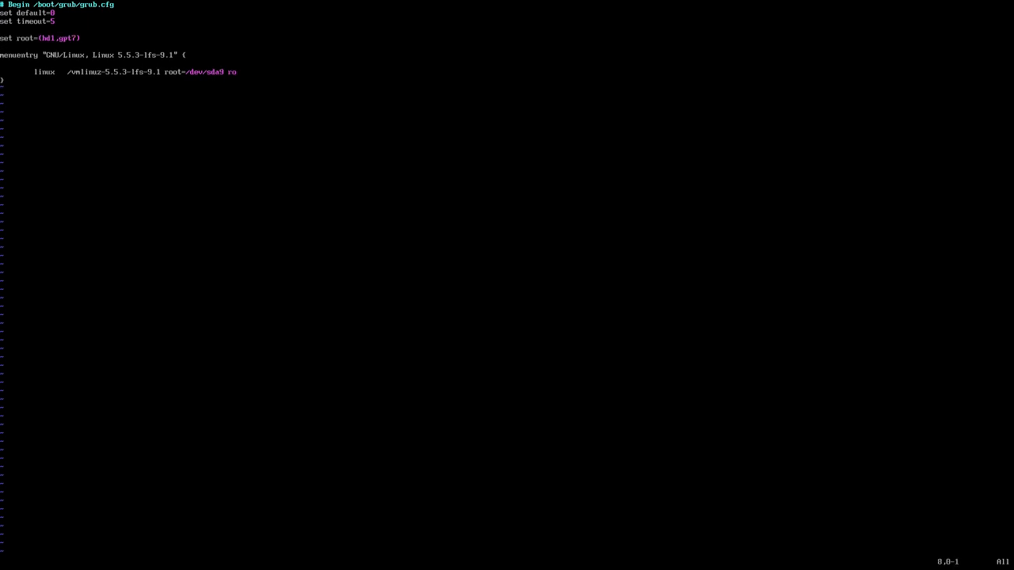
text(insmod ext2)
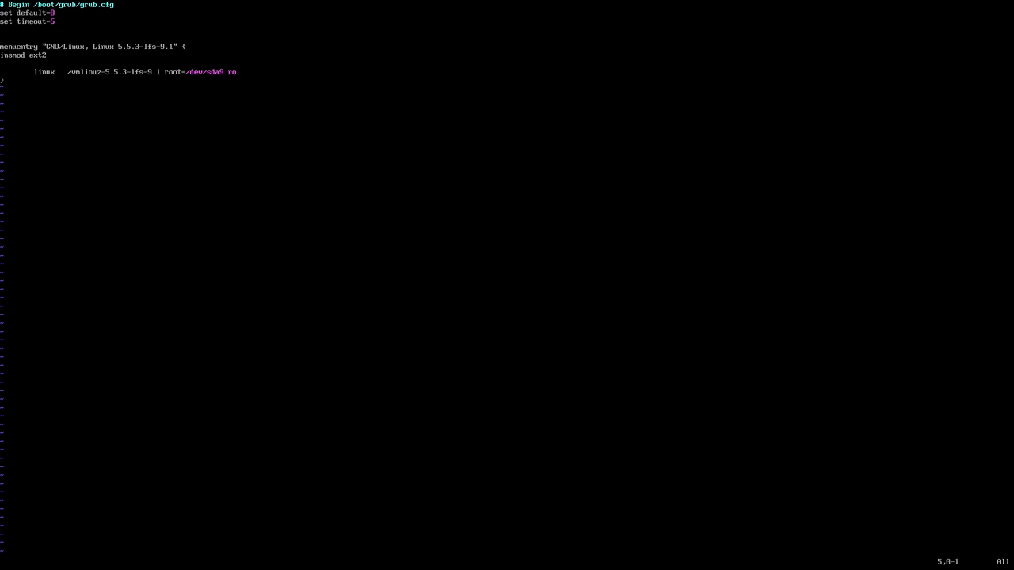
text(set root=(hd1,gpt7))
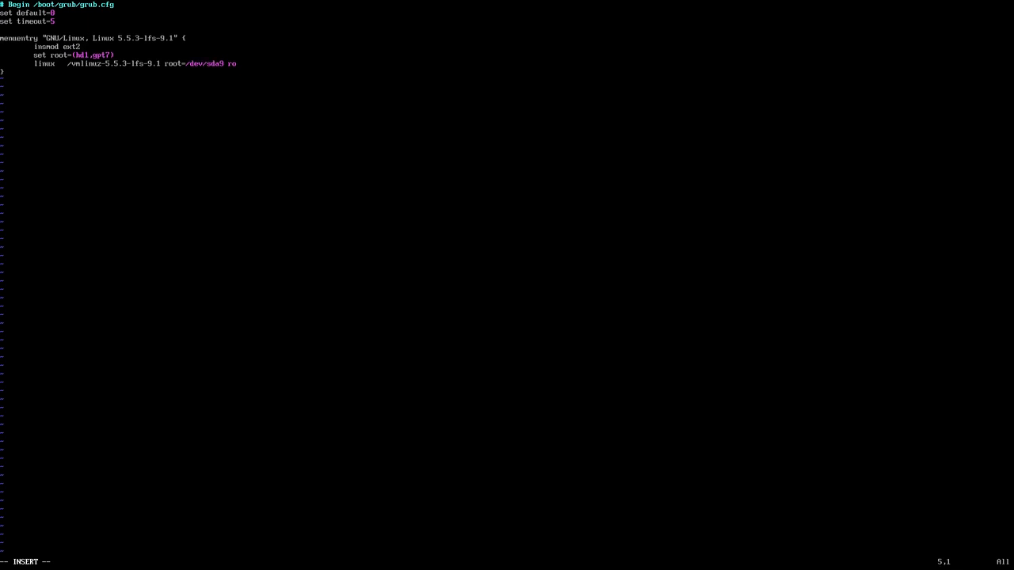
key(Down)
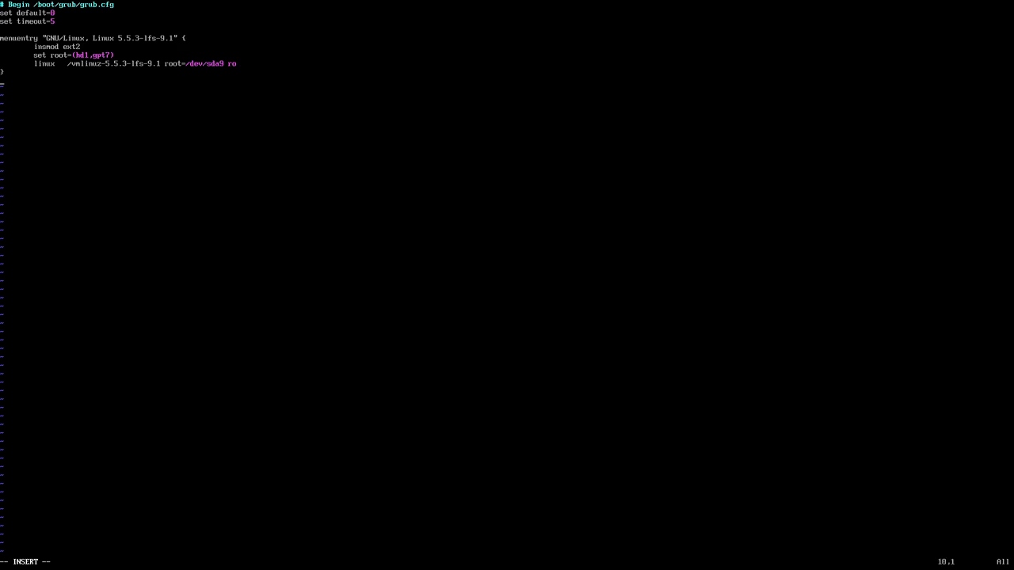
Step: Add a new menuentry "Windows 10" block header below the Linux entry
text(menuentry)
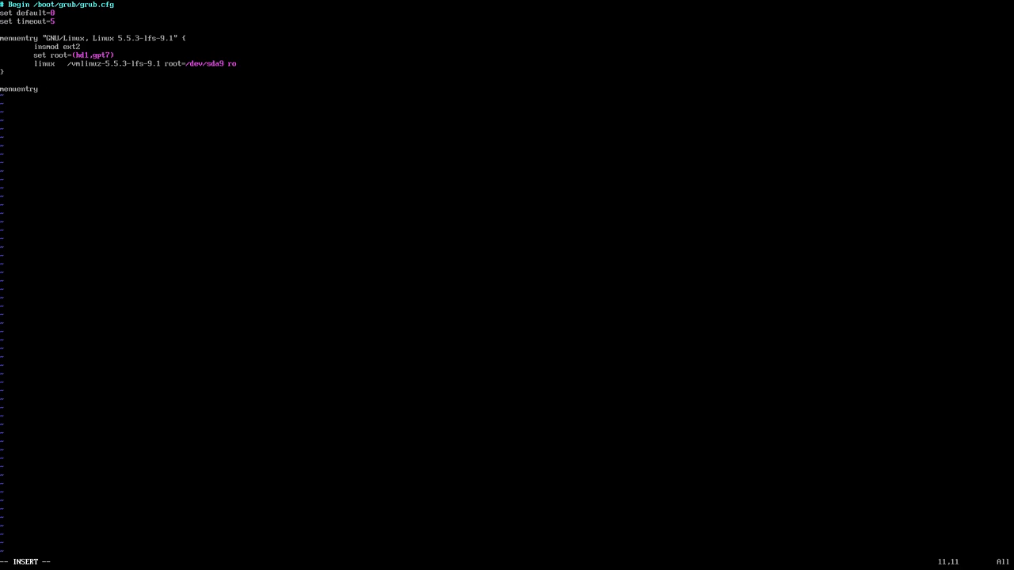
text("Win)
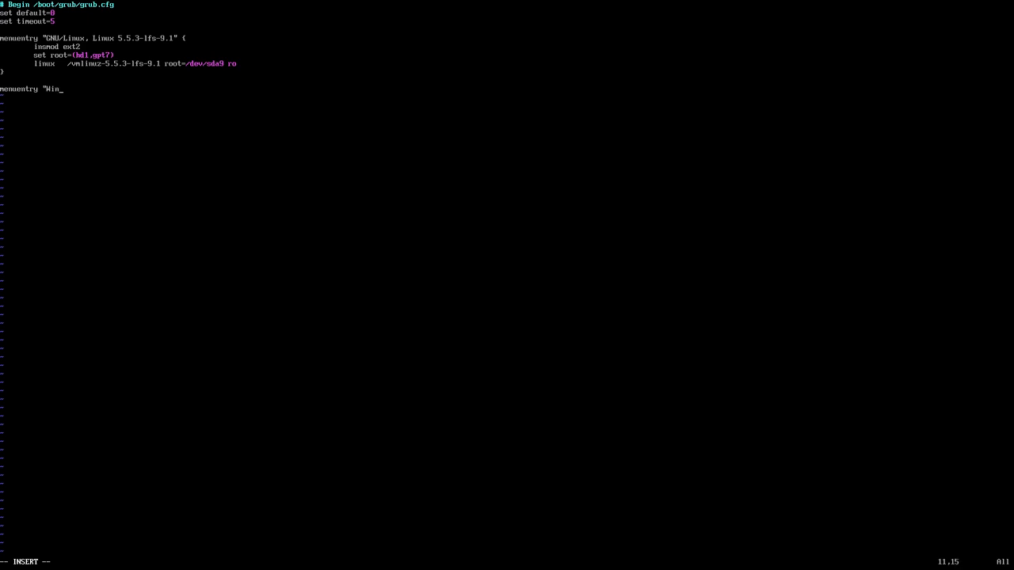
text(dows 10)
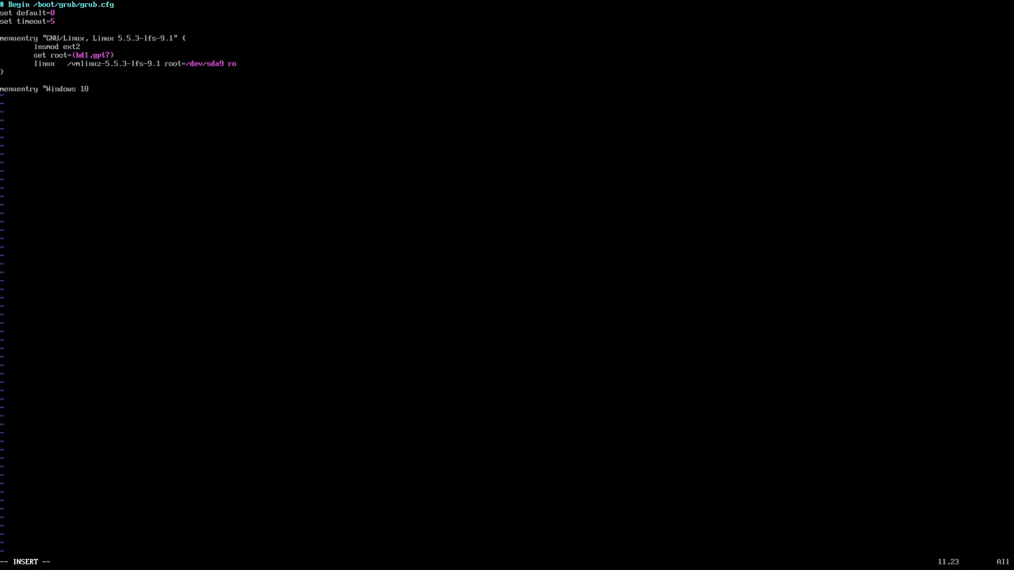
text(Boot)
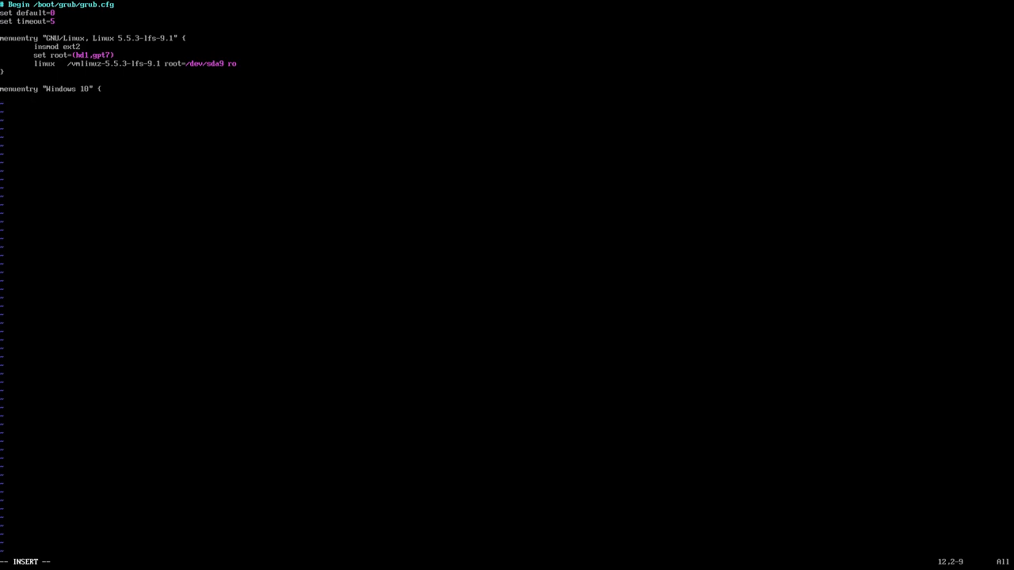
Step: Start the Windows 10 entry with an insmod line, correcting the misspelled command
text(isn)
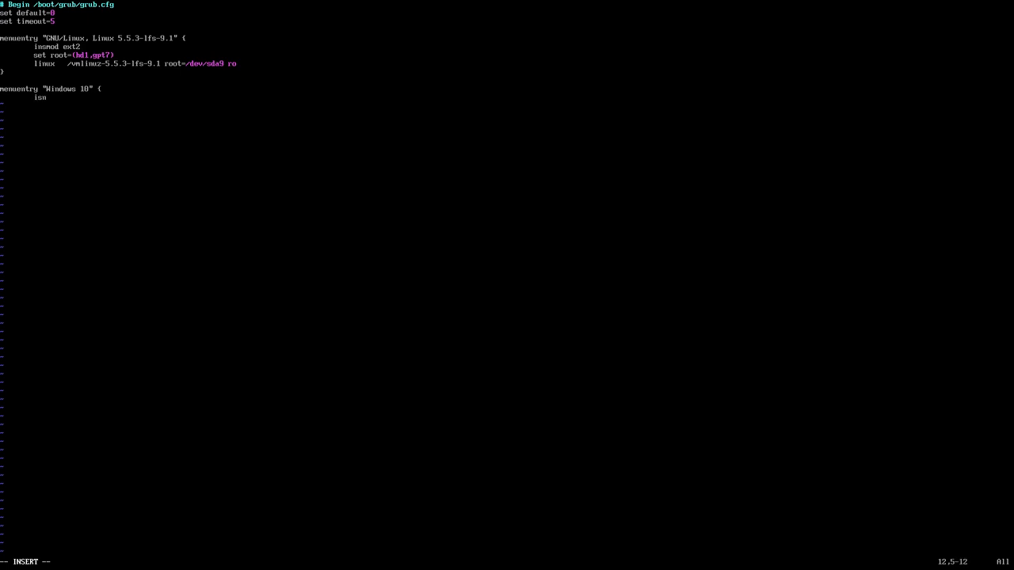
text(m)
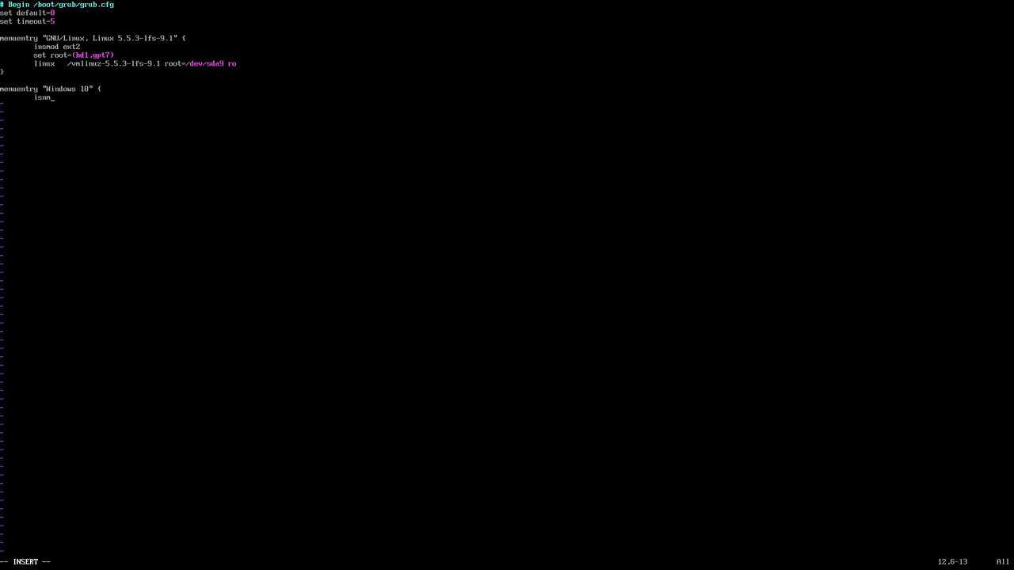
key(BackSpace)
text(nsdo)
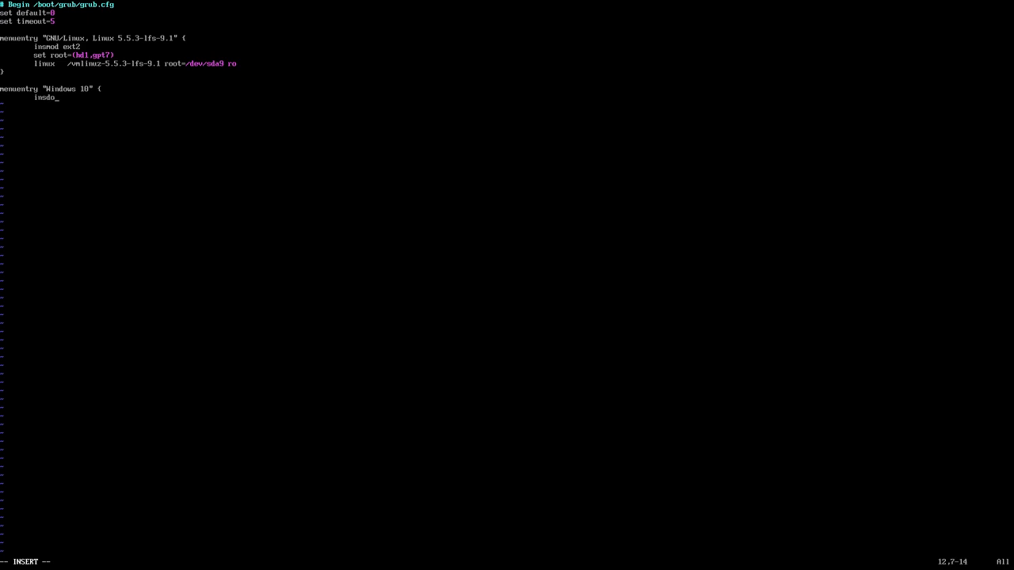
key(BackSpace)
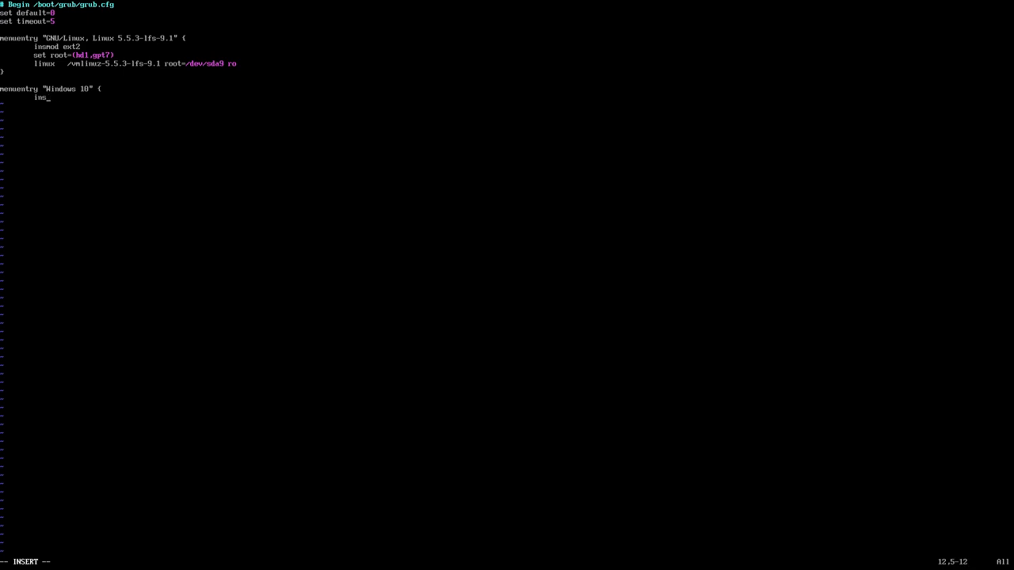
text(mod)
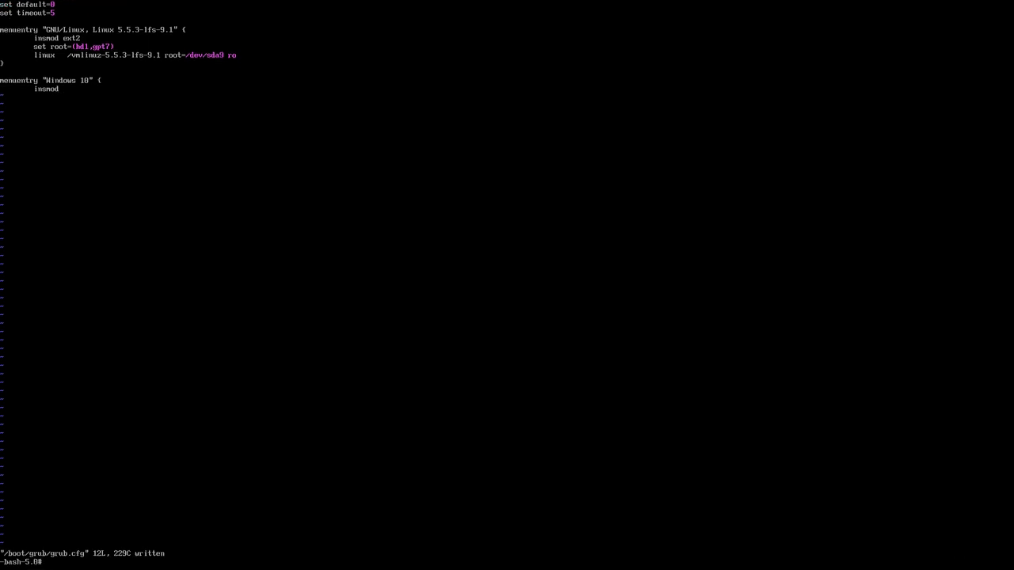
Step: List the /dev/sda partition table with fdisk -l and mounted filesystems with df -h
text(fdisk -l)
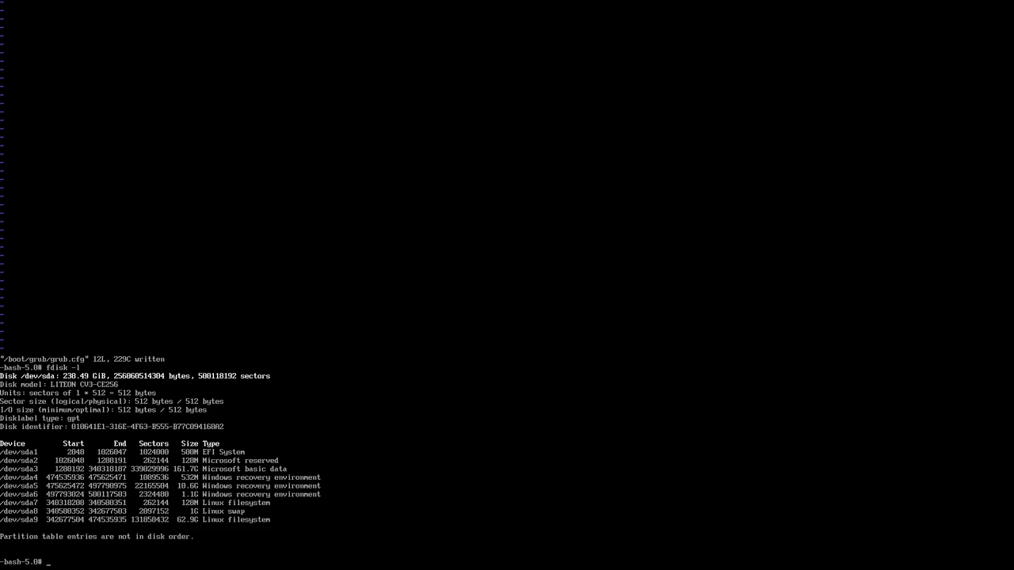
text(df -)
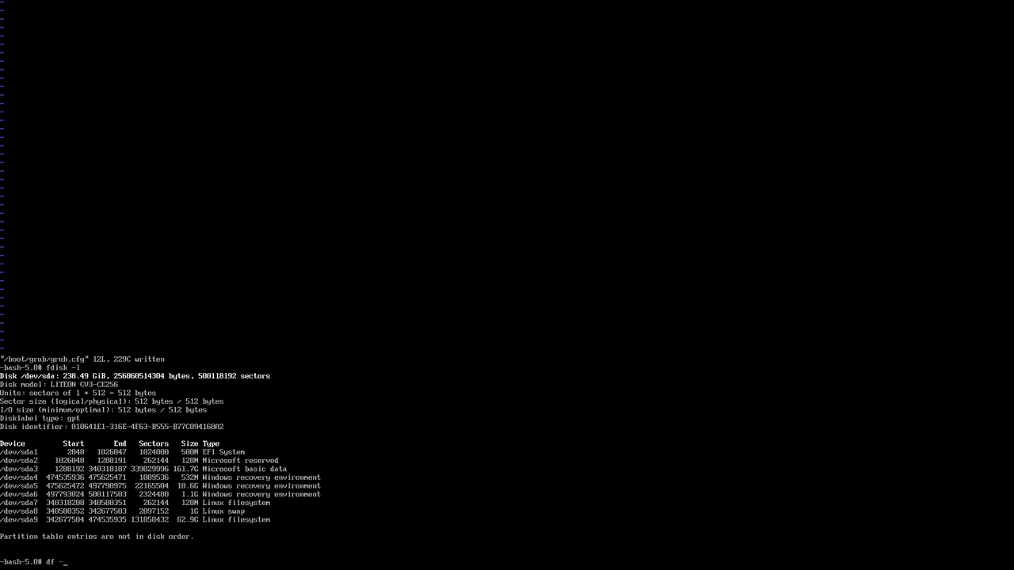
key(Return)
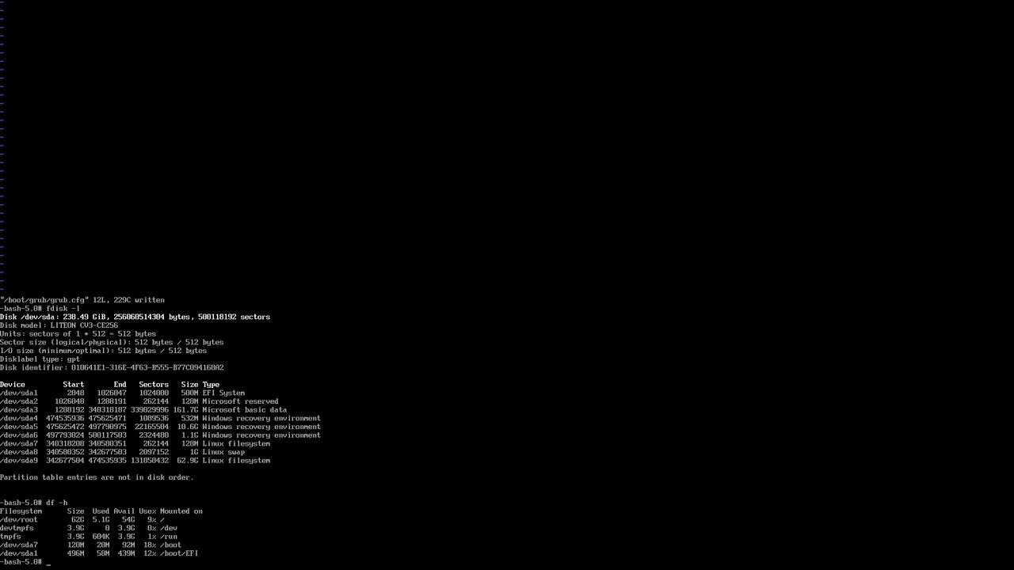
text(reboot)
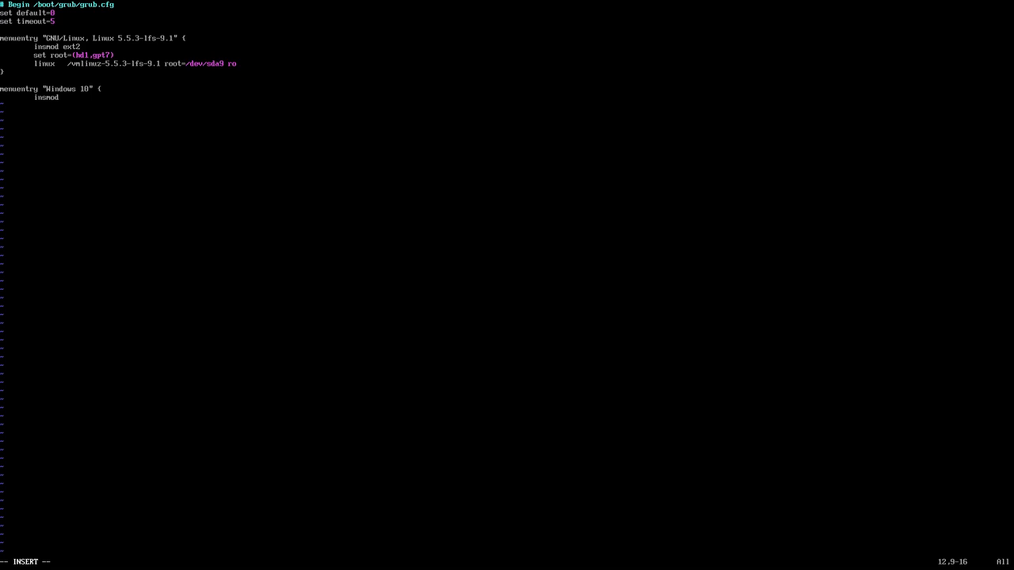
Step: In the Windows 10 entry load the fat module and set root=(hd1,gpt1)
text(fat)
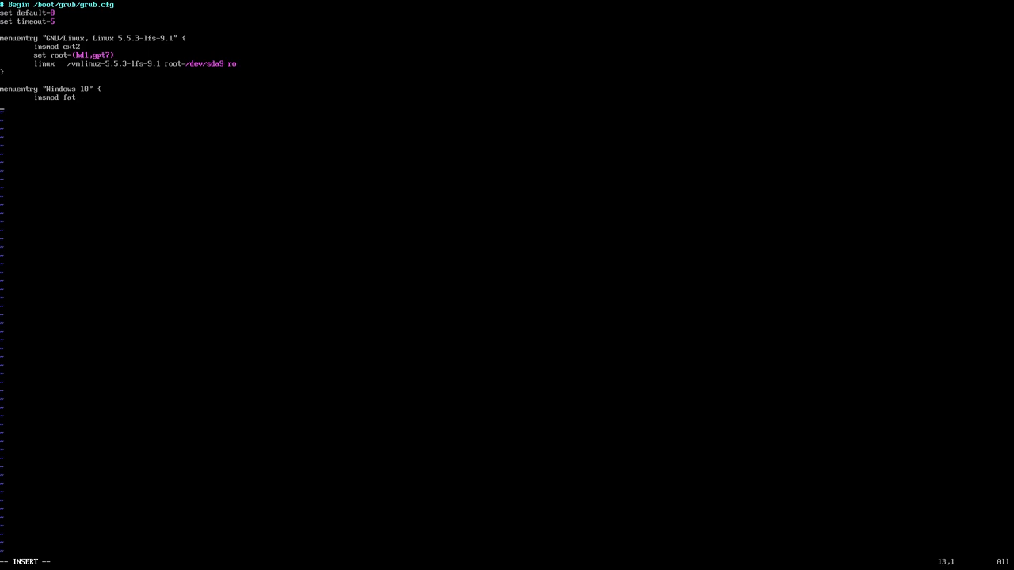
text(set)
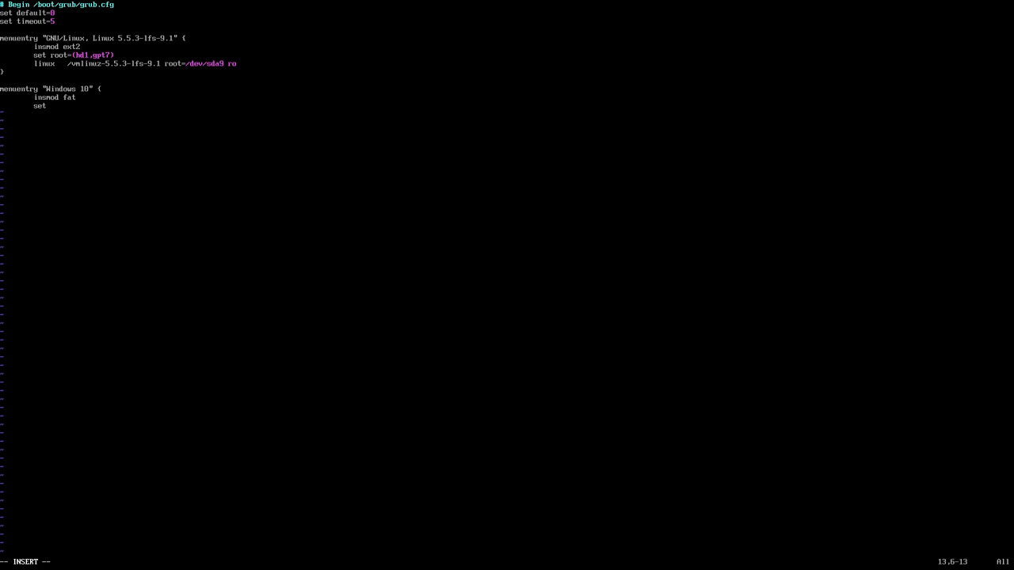
text(root)
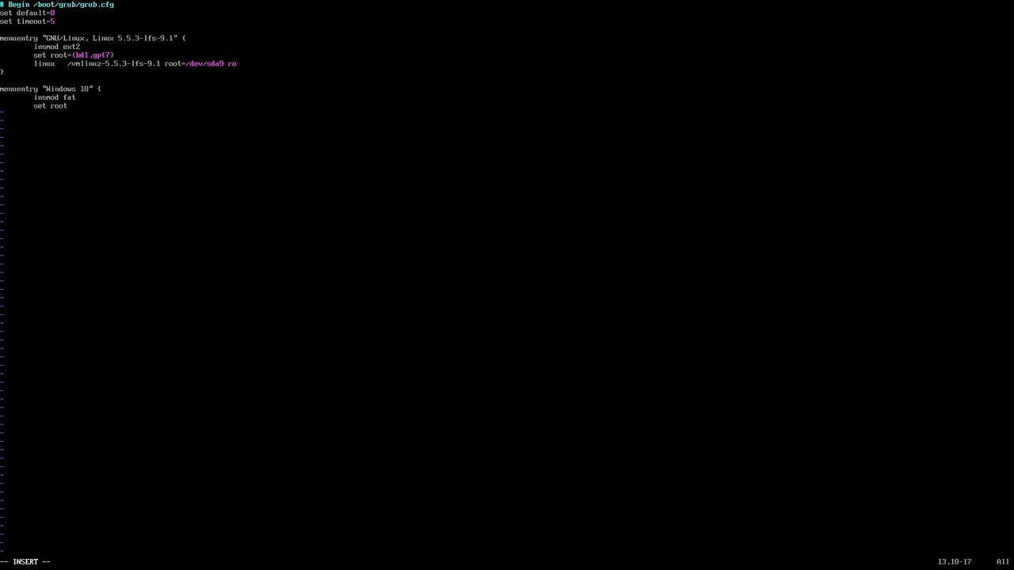
text(=(hd1)
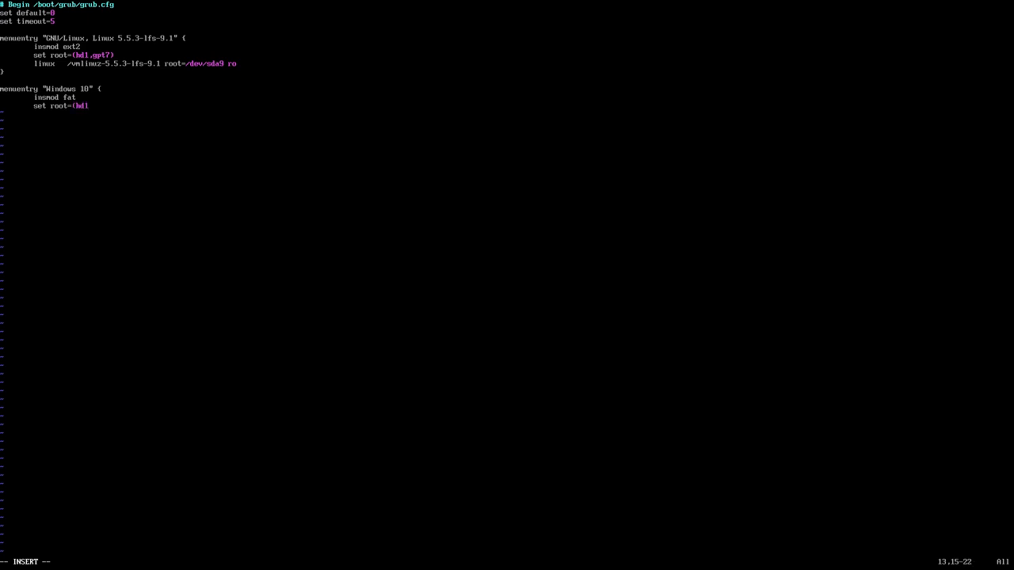
text(,)
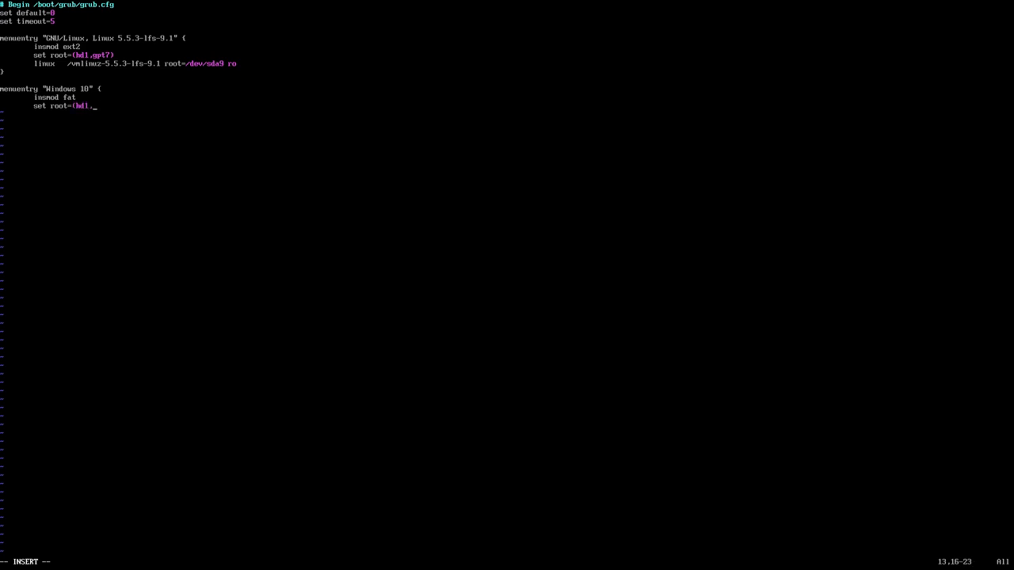
text(gpt1)
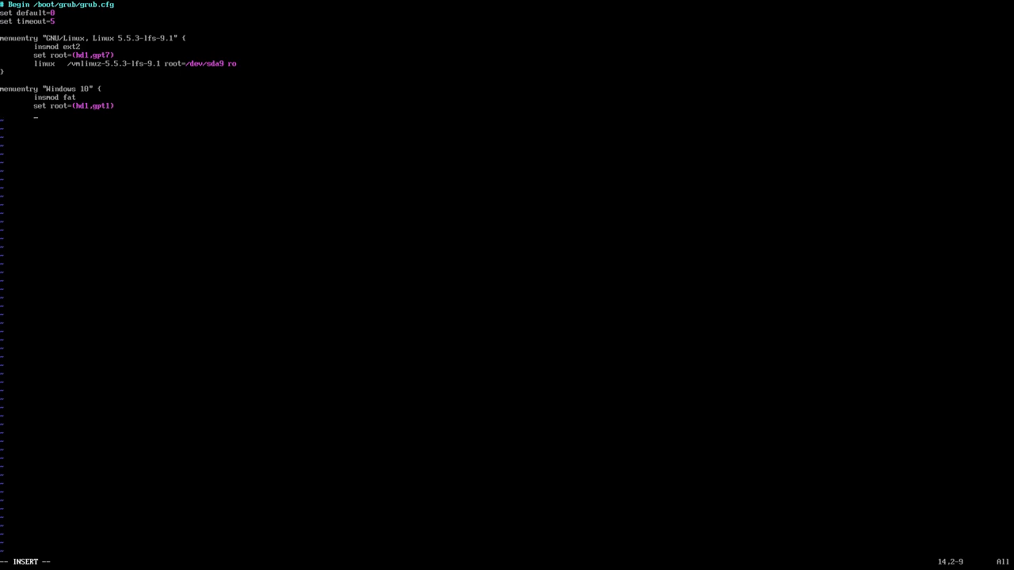
Step: Add a chainloader line pointing at /EFI in the Windows 10 entry
text(chainload)
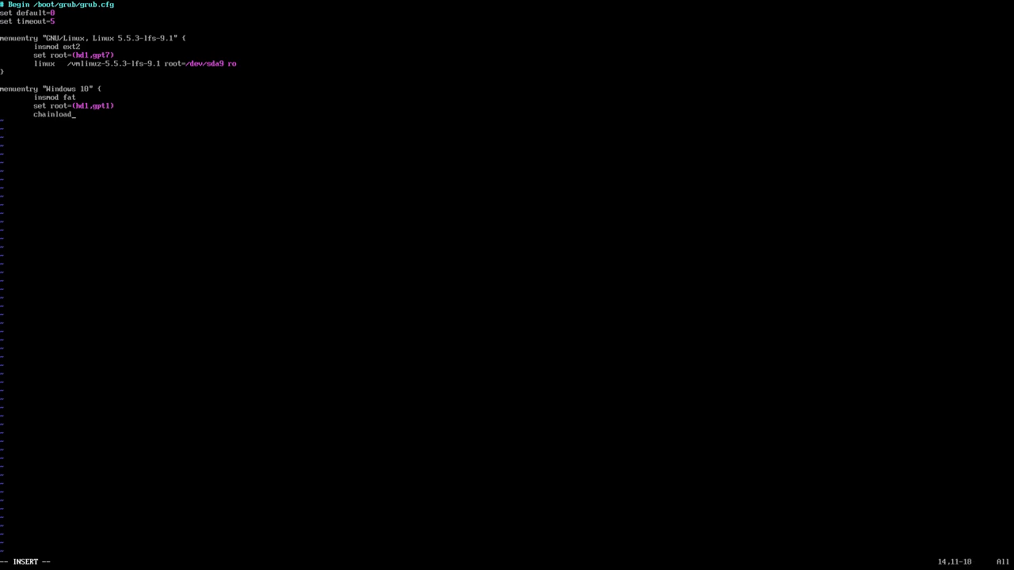
text(er)
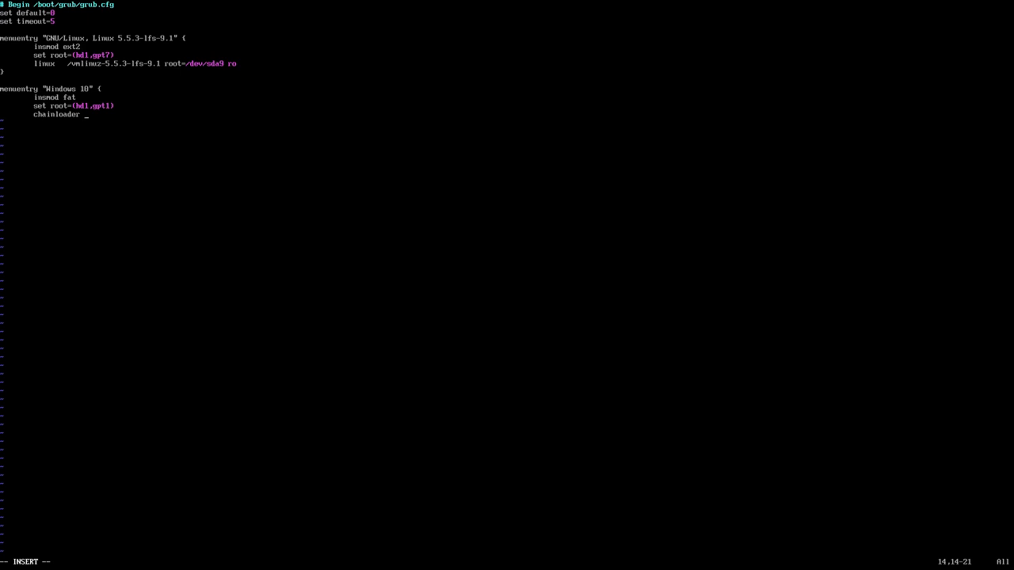
text(/E)
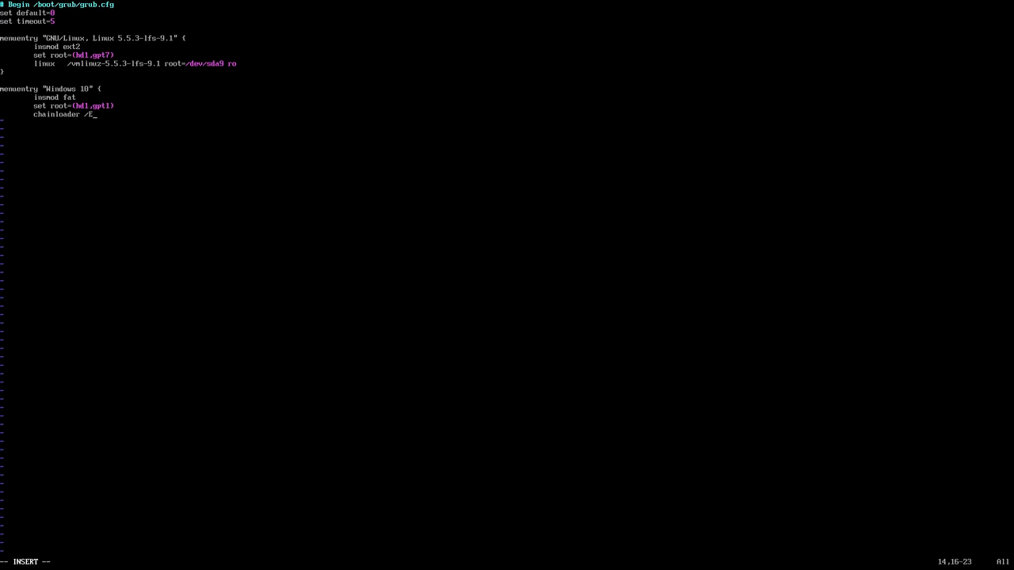
text(F)
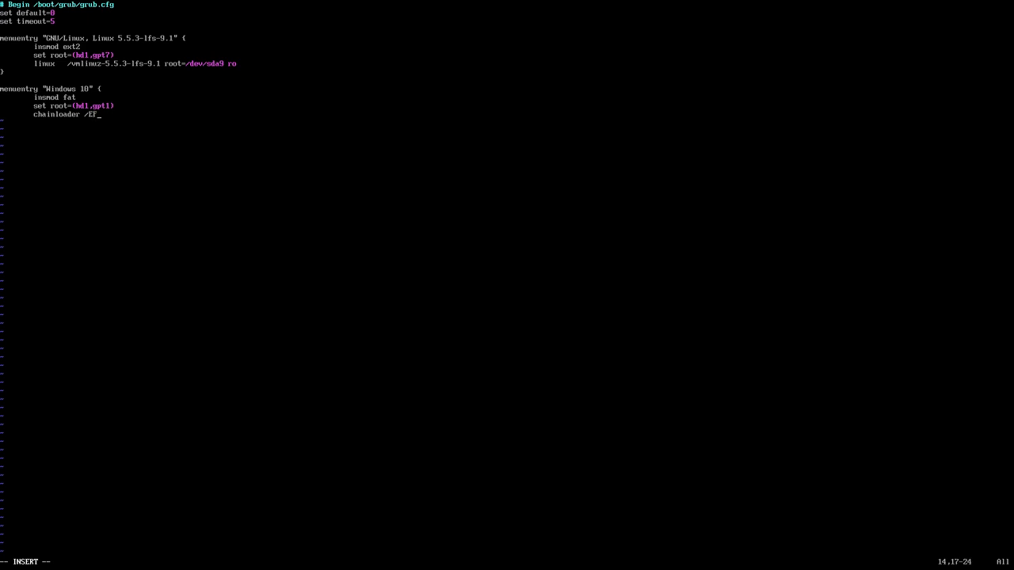
text(I)
text(ls -l /)
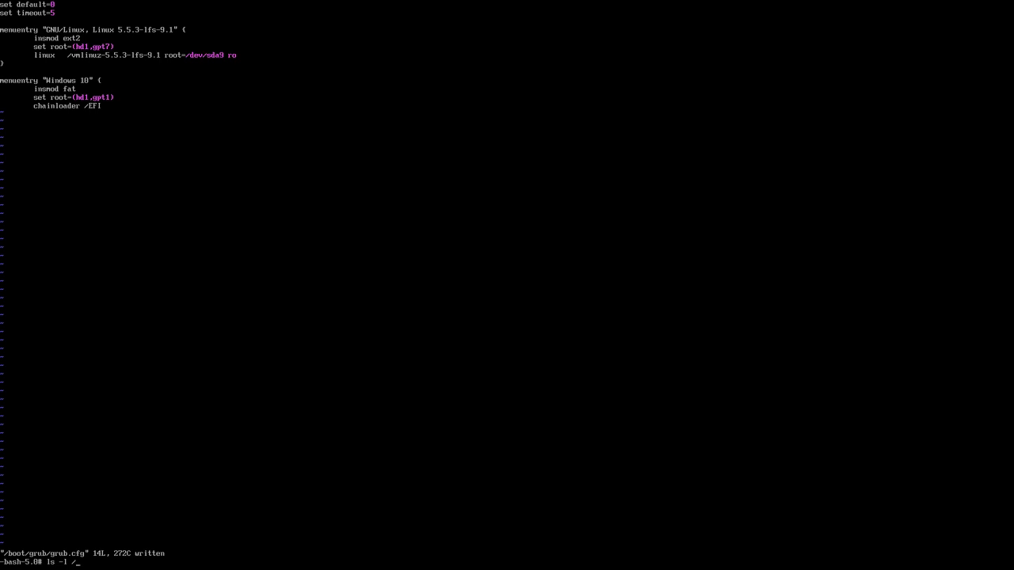
Step: List /boot/EFI and /boot/EFI/EFI to find the Boot, Dell, LFS and Microsoft folders
text(boot/EFI)
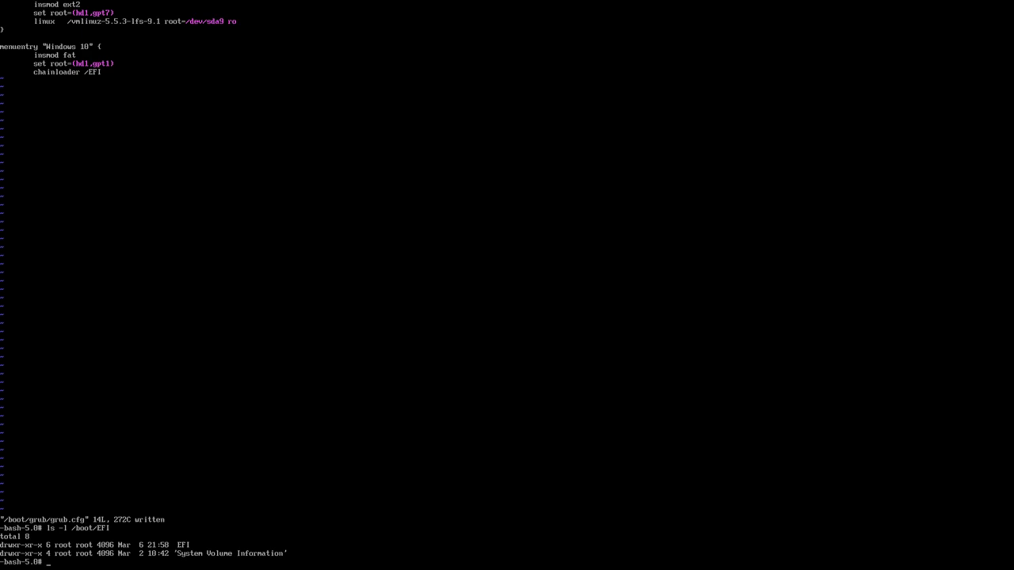
text(ls -l /boot/EFI/)
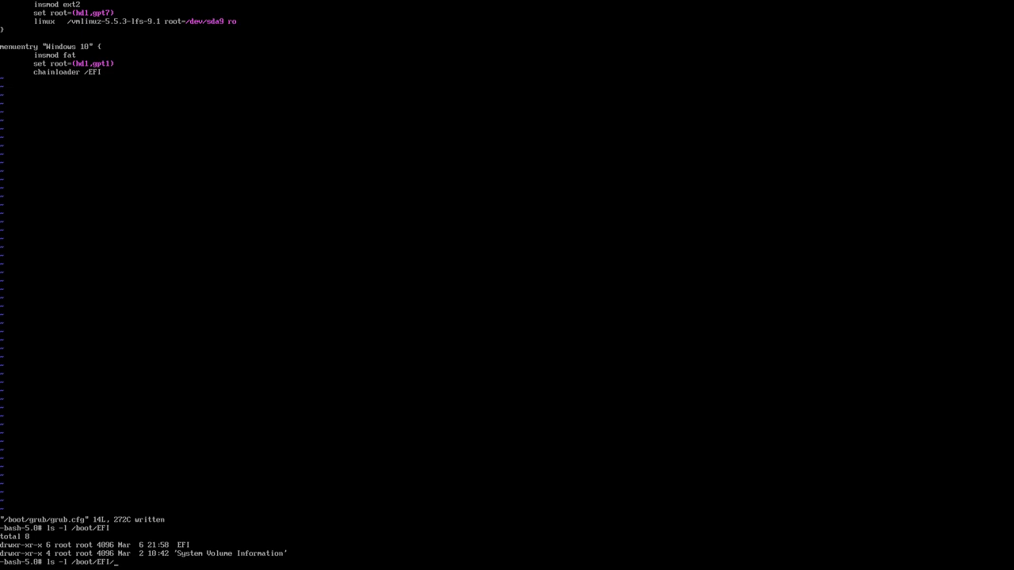
key(Return)
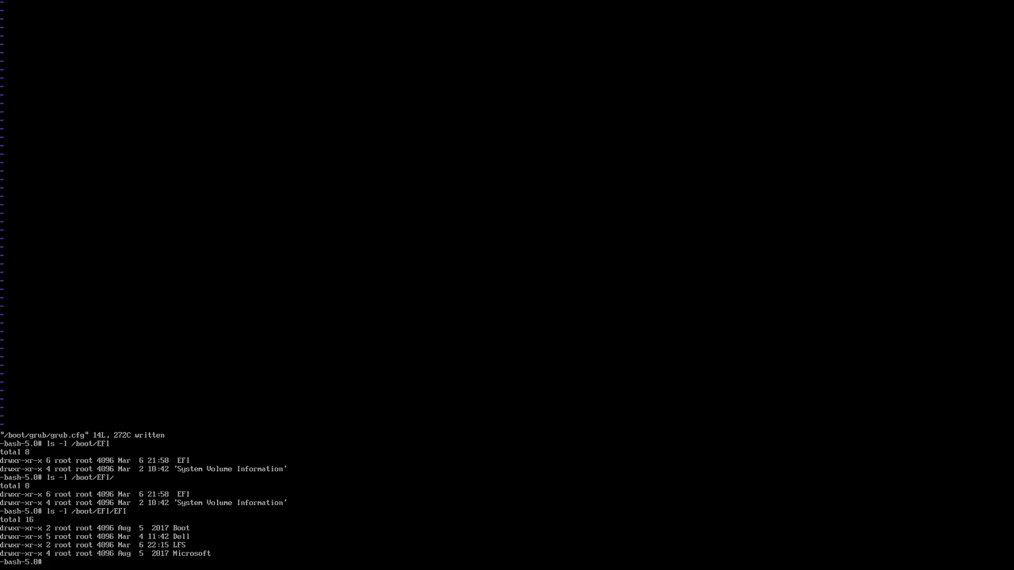
text(ls -l /boot/EFI)
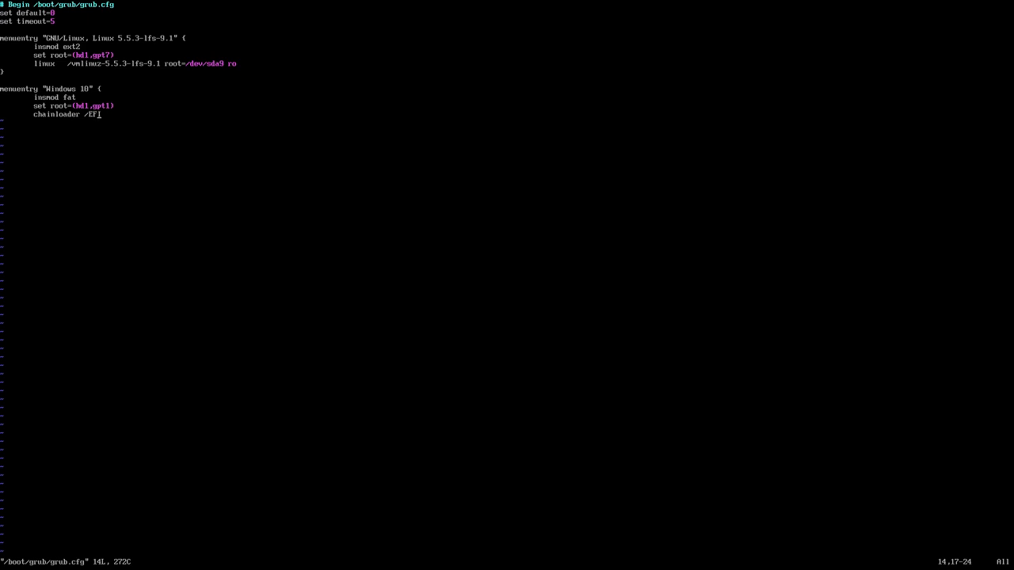
Step: Extend the chainloader path to /EFI/Microsoft/Boot, fixing the Microsoft typo
text(/)
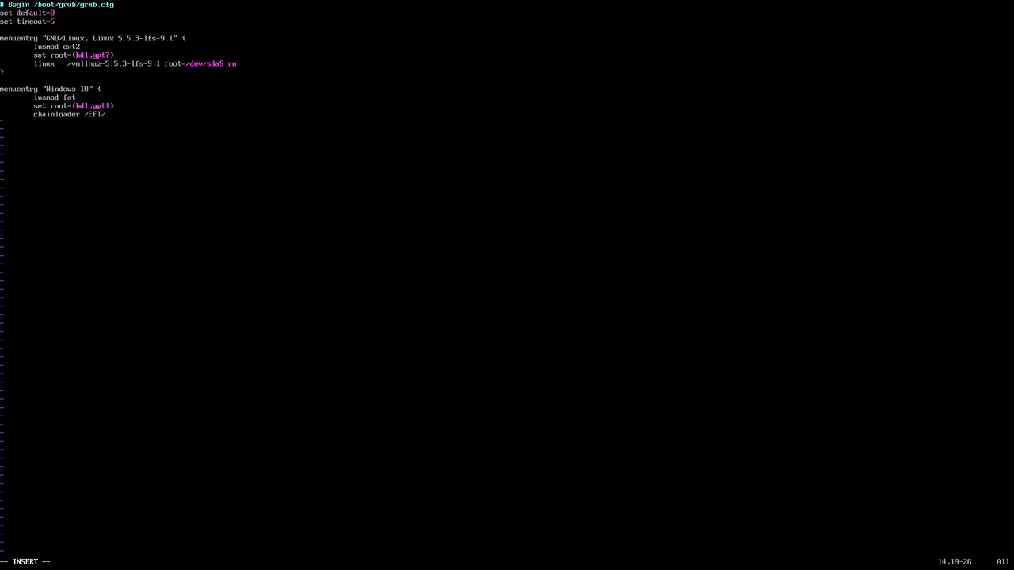
text(Miro)
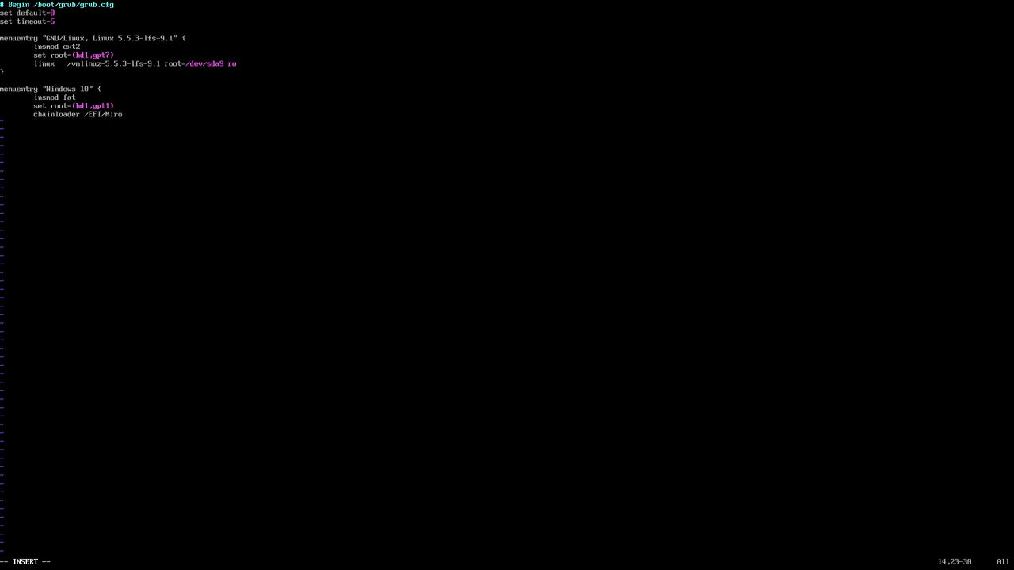
key(BackSpace)
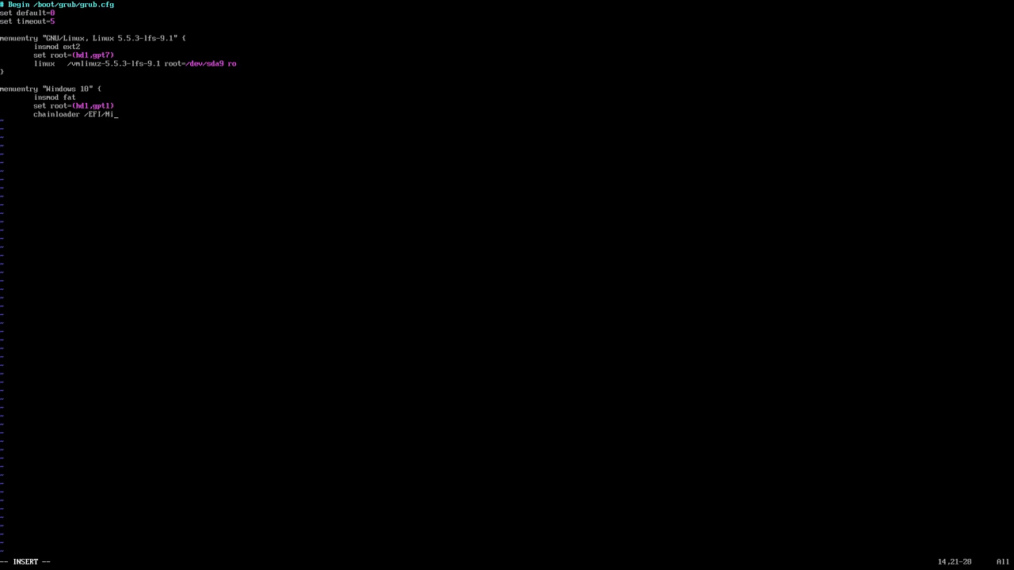
text(crosoft)
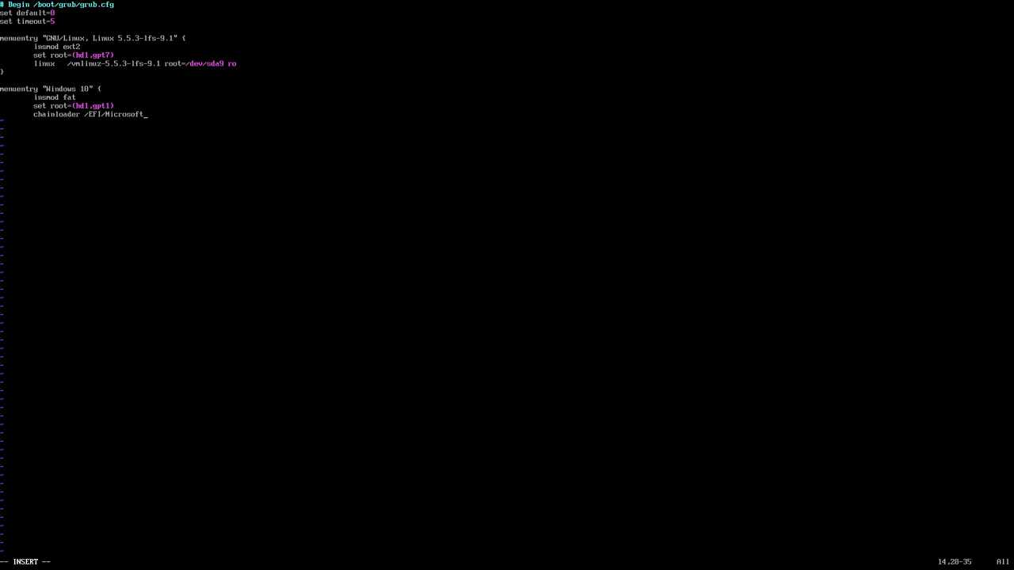
text(/B)
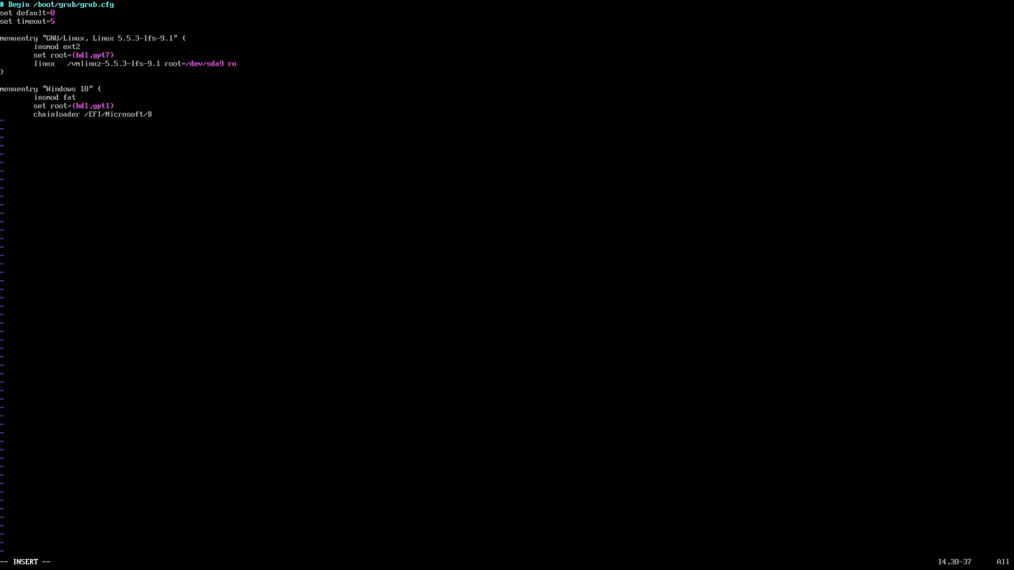
text(oot/)
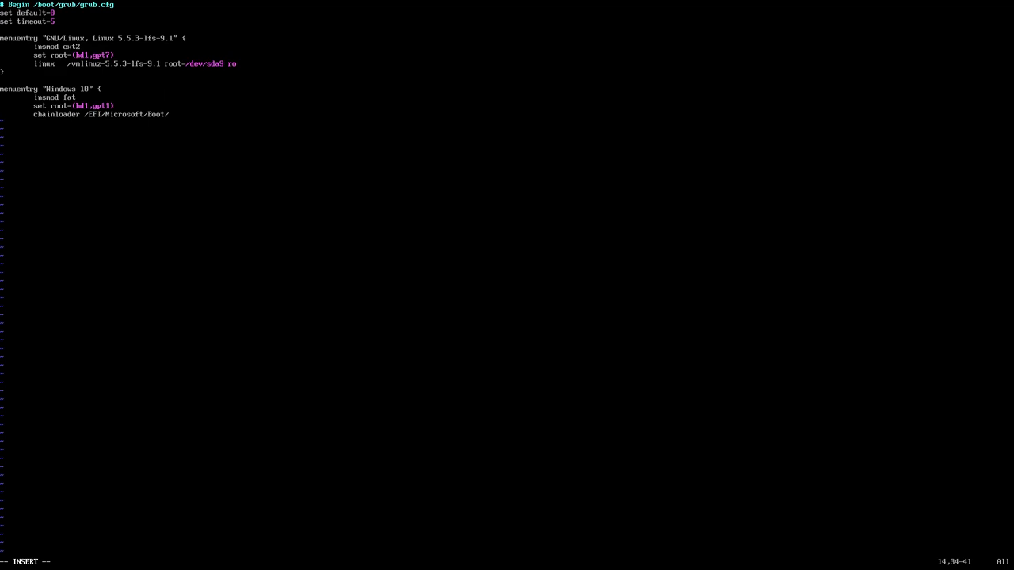
Step: Finish the path with bootmgfw.efi and close the Windows 10 entry with a brace
text(b)
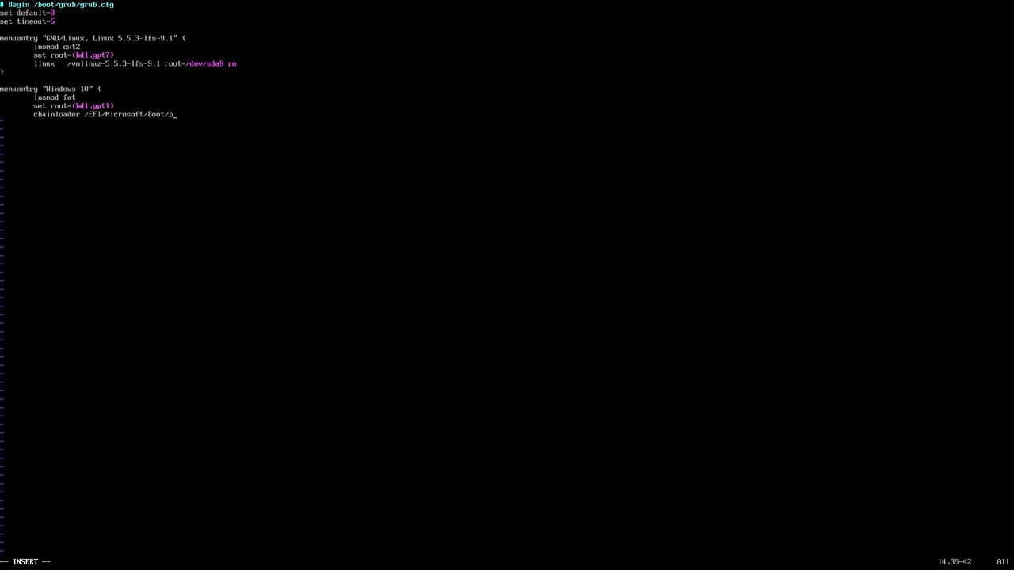
text(oot)
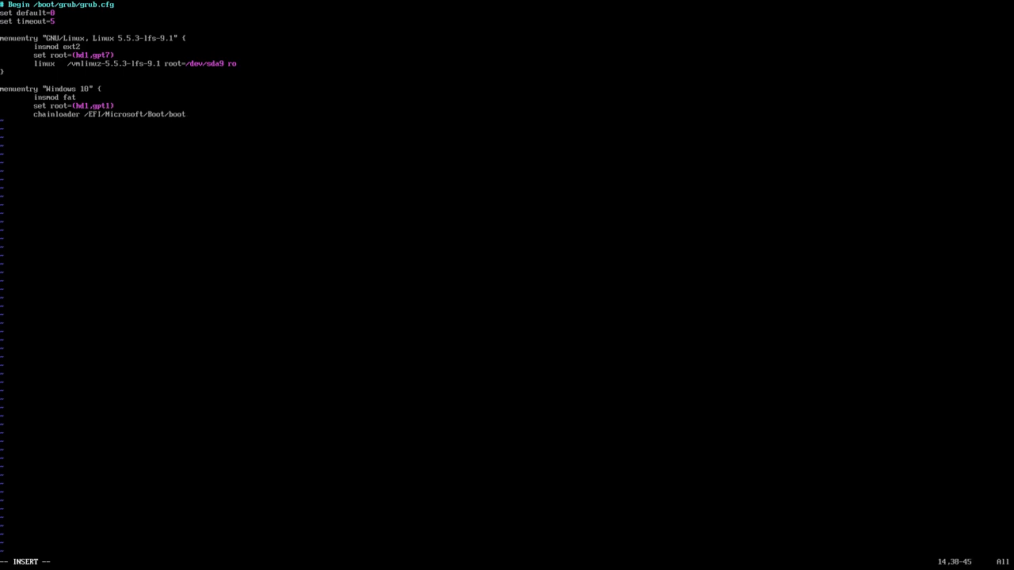
text(ngf)
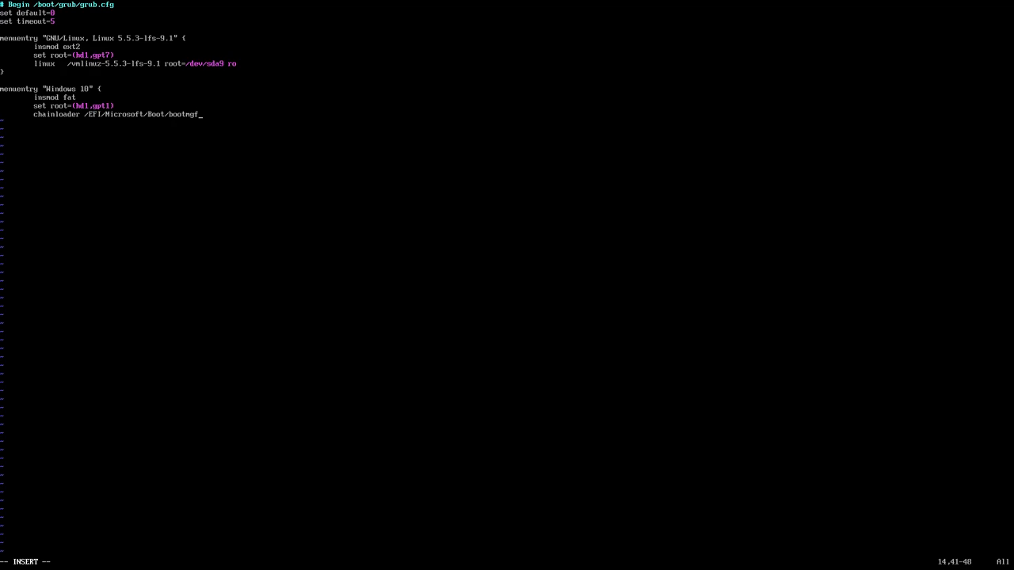
text(w.efi)
click(119, 122)
text(})
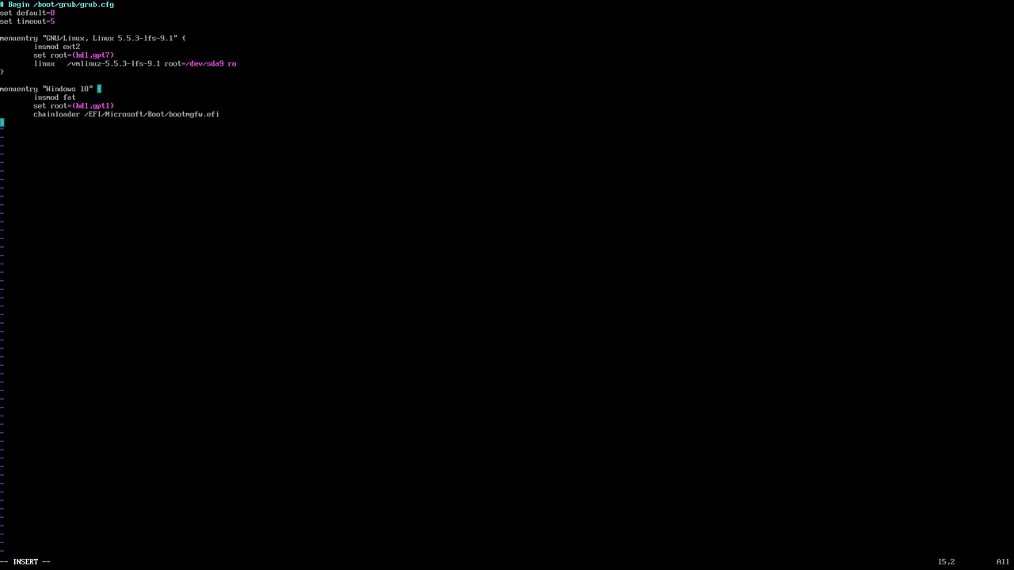
text({)
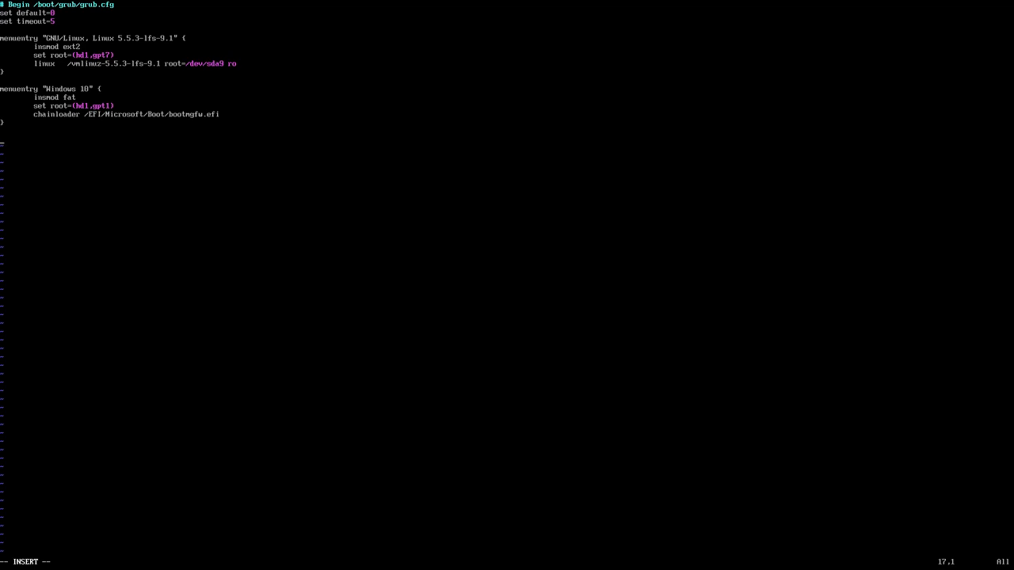
Step: Add a menuentry titled "Reboot into UEFI Firmware (BIOS)"
text(menuent)
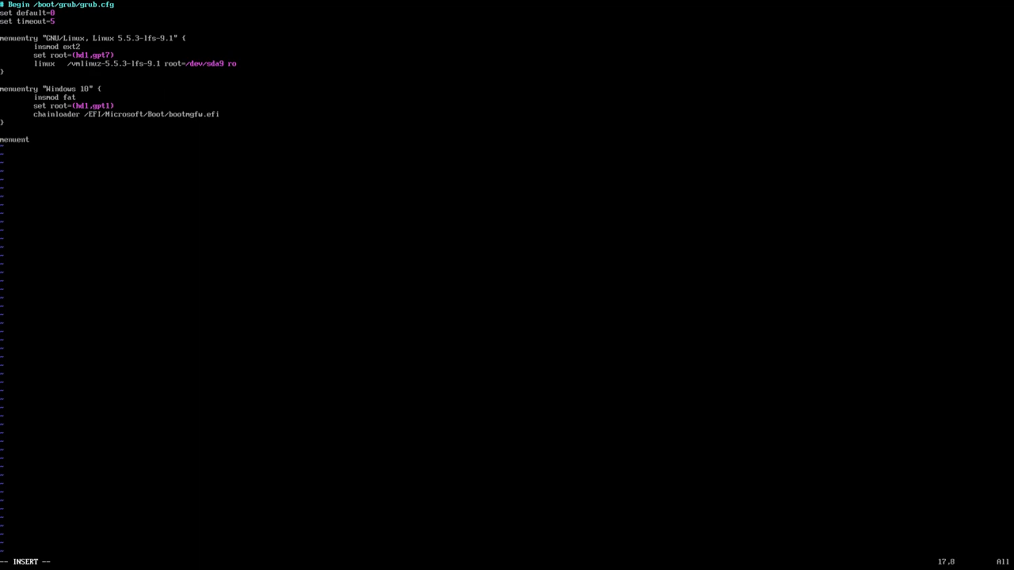
text(ry)
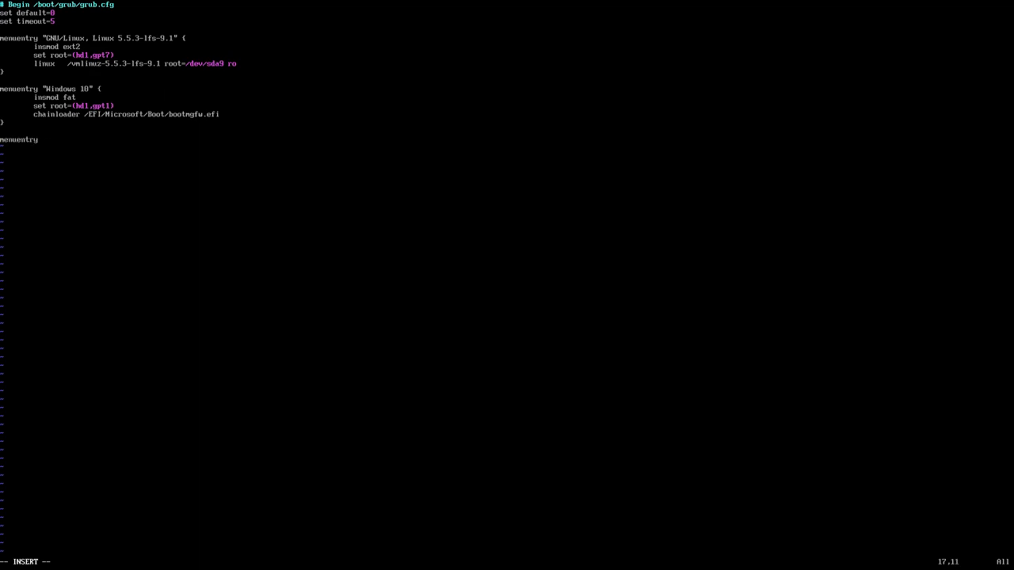
text(")
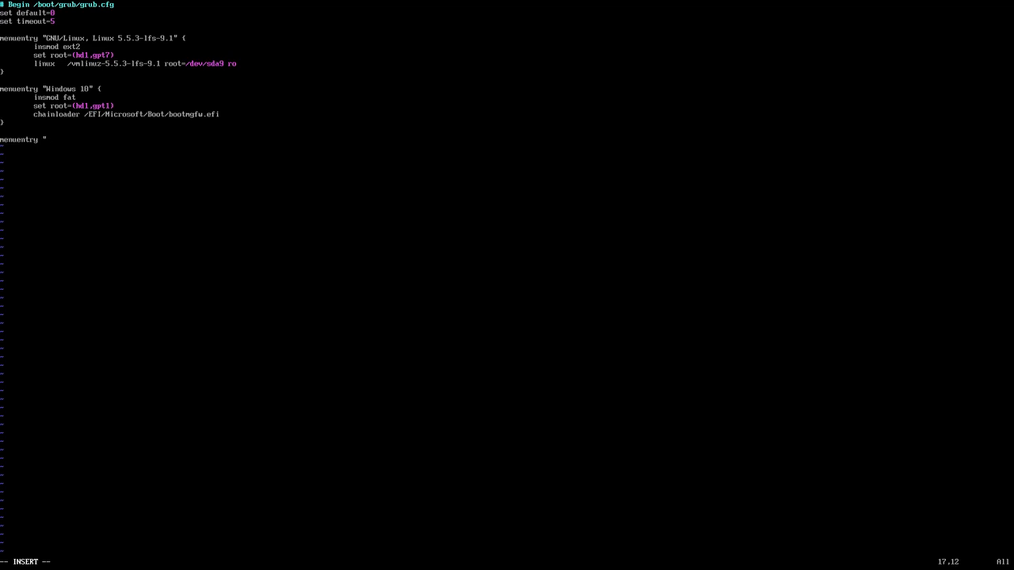
text(r)
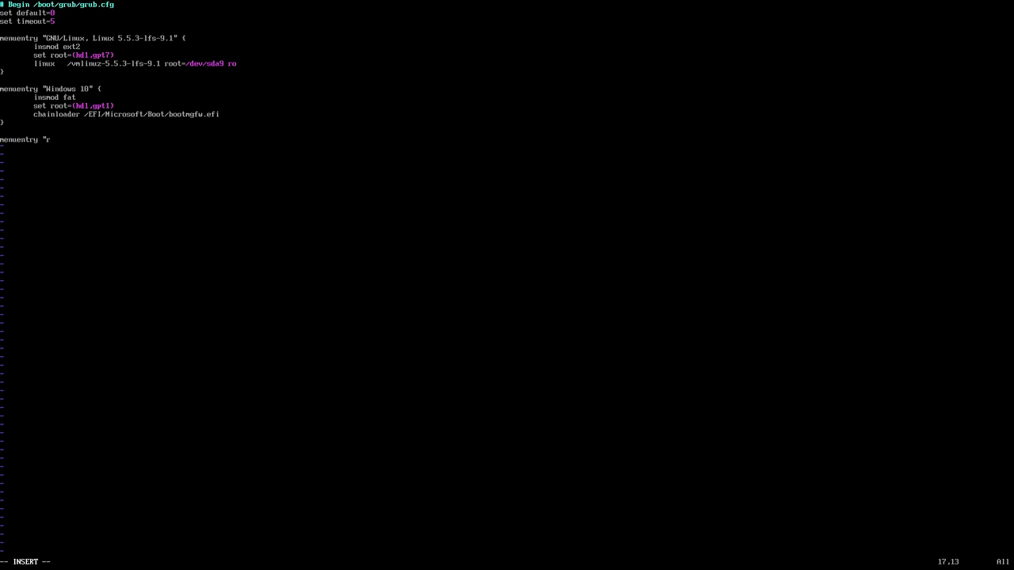
text(eboot into U)
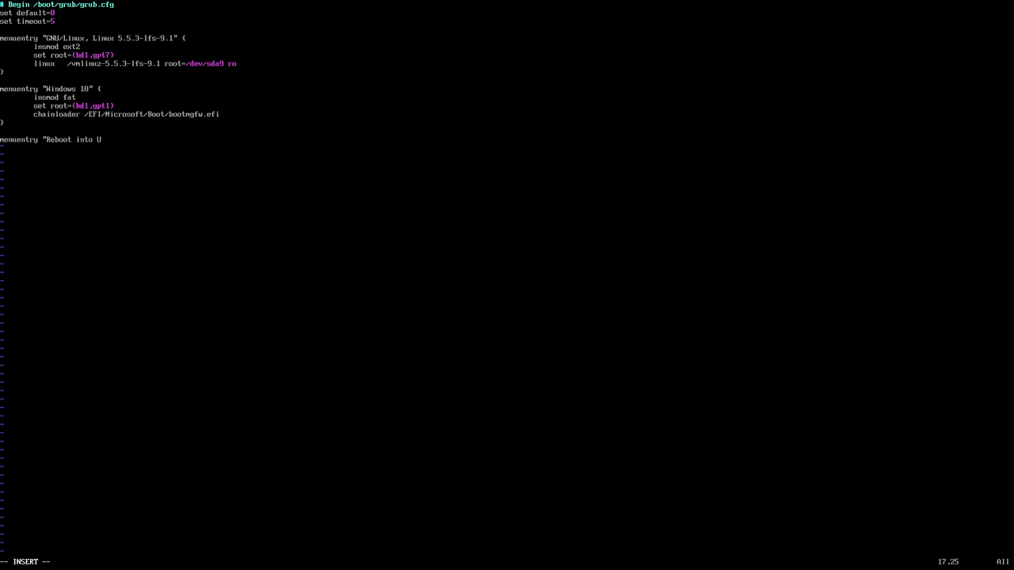
text(EFI)
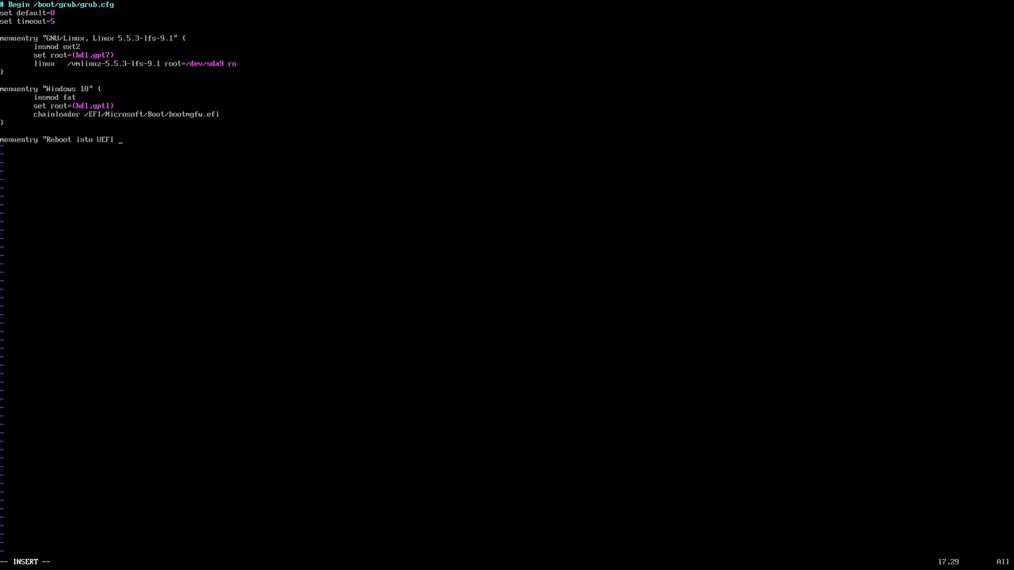
text(Firmware)
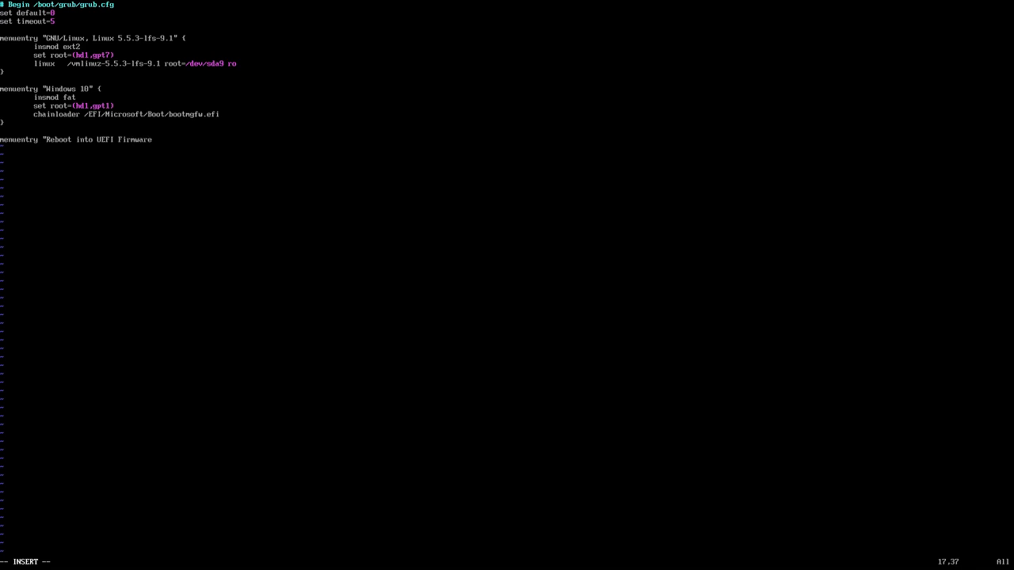
text(")
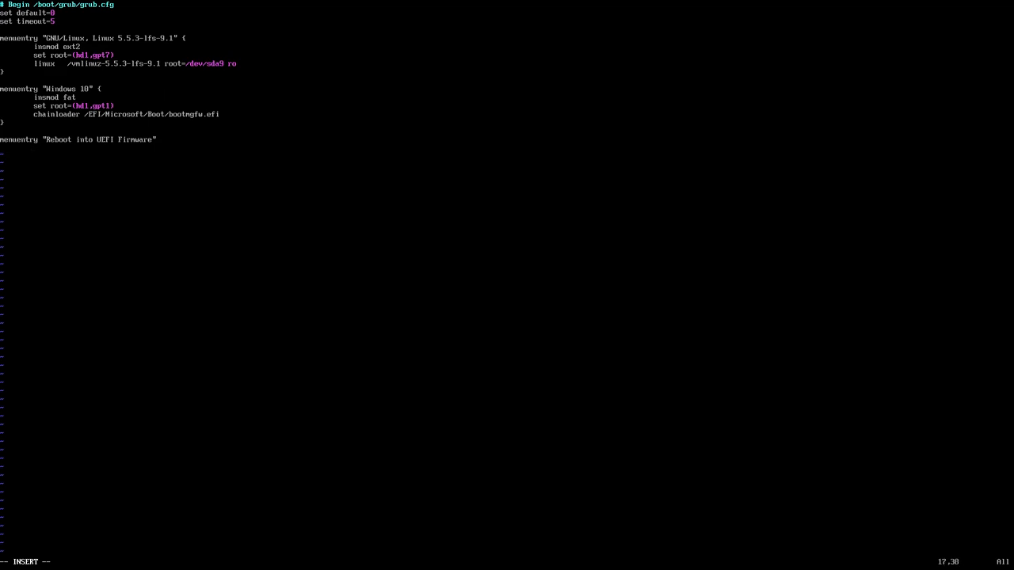
text((BIOS)
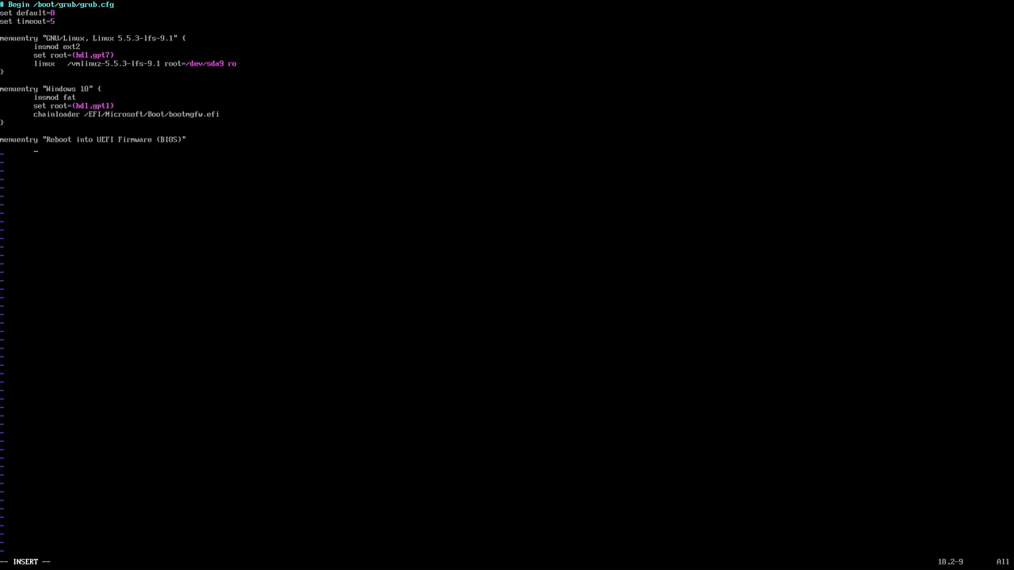
Step: Give the firmware entry an fwsetup command, close it, and begin another menuentry line
text(fw)
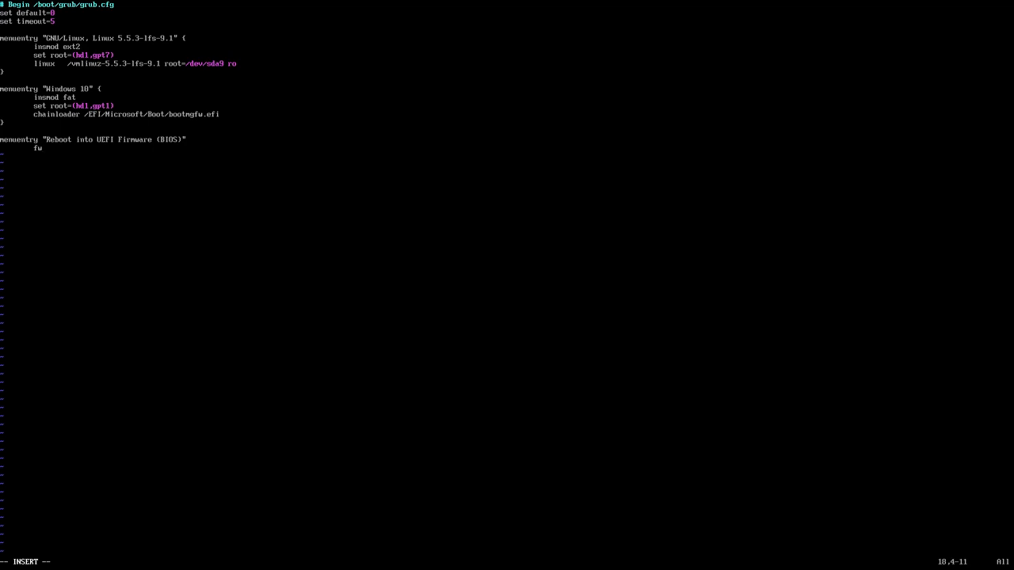
text(setup)
text(})
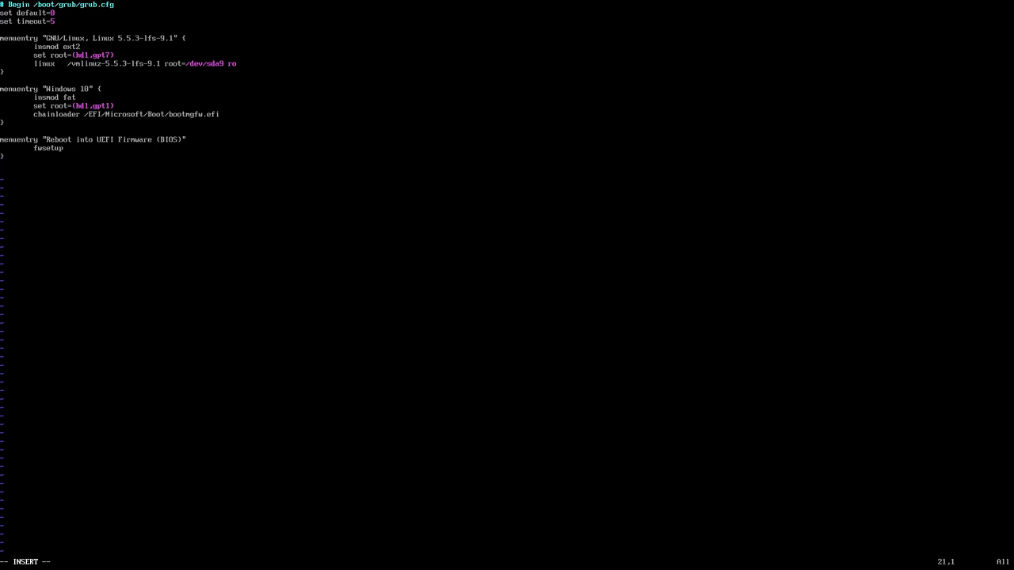
text(menuentry ")
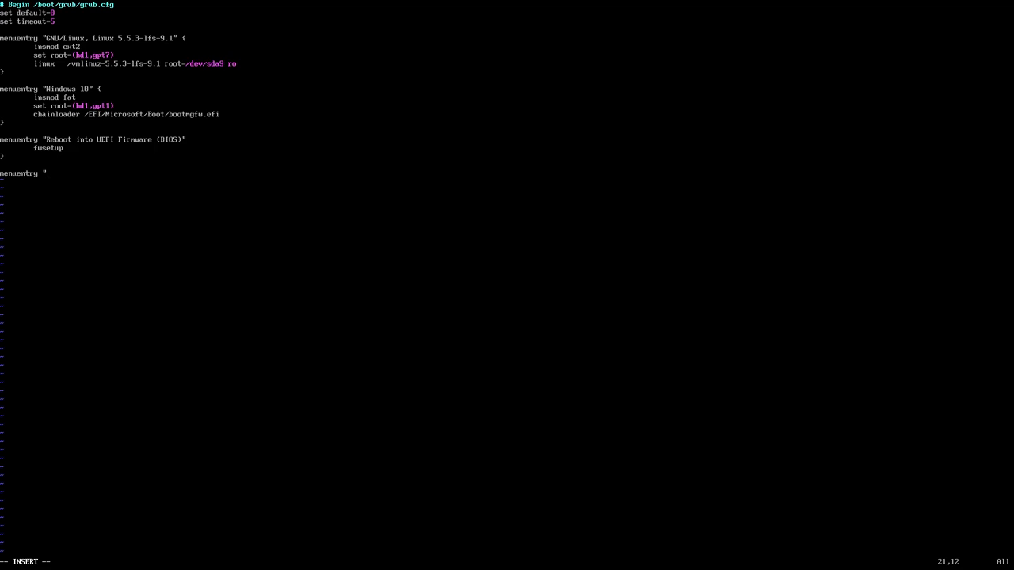
Step: Title the new entry "Turn this PC off" and open its block with a brace
key(Right)
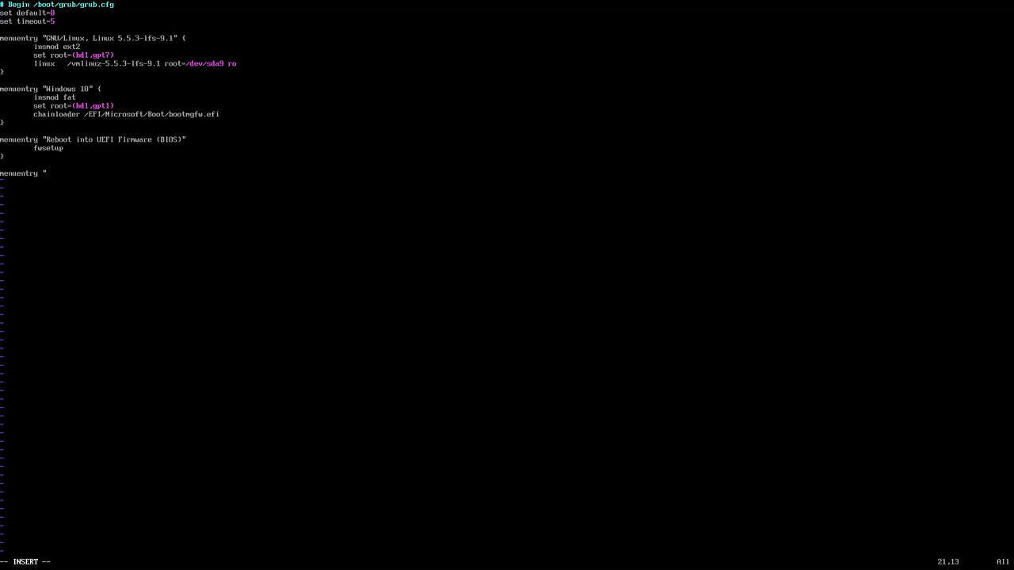
text(Turn)
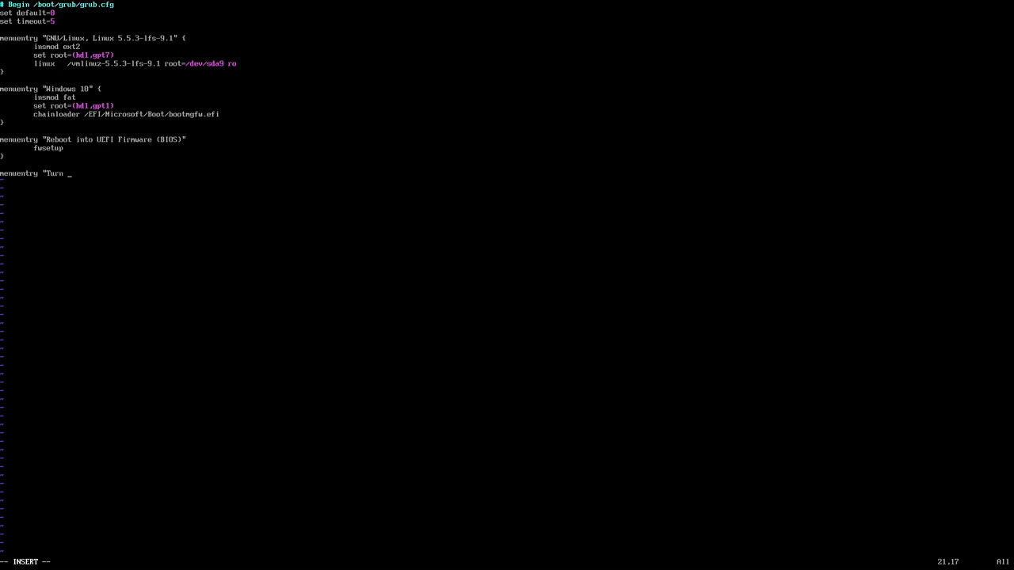
text(off this PC)
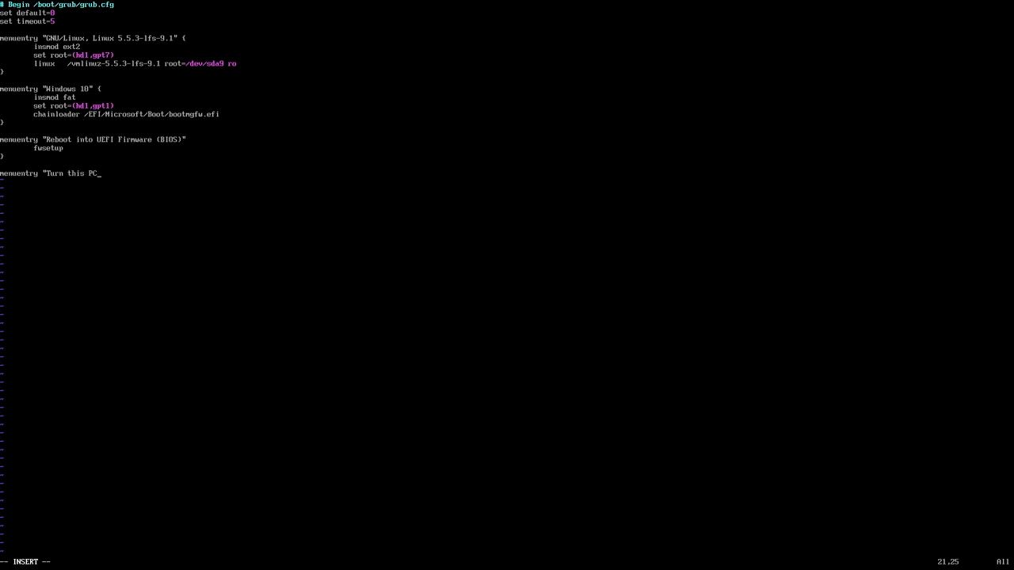
text(off")
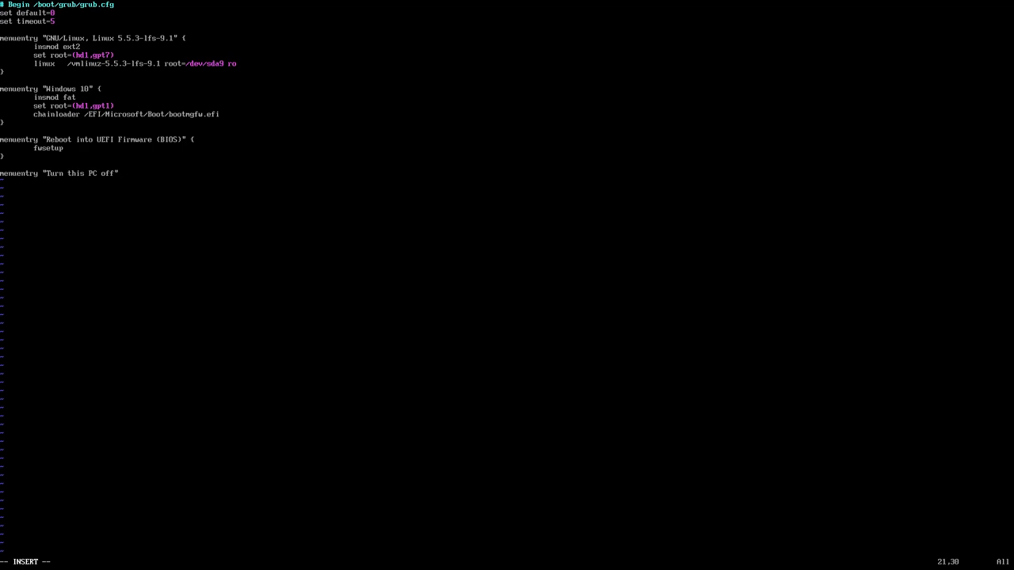
text({)
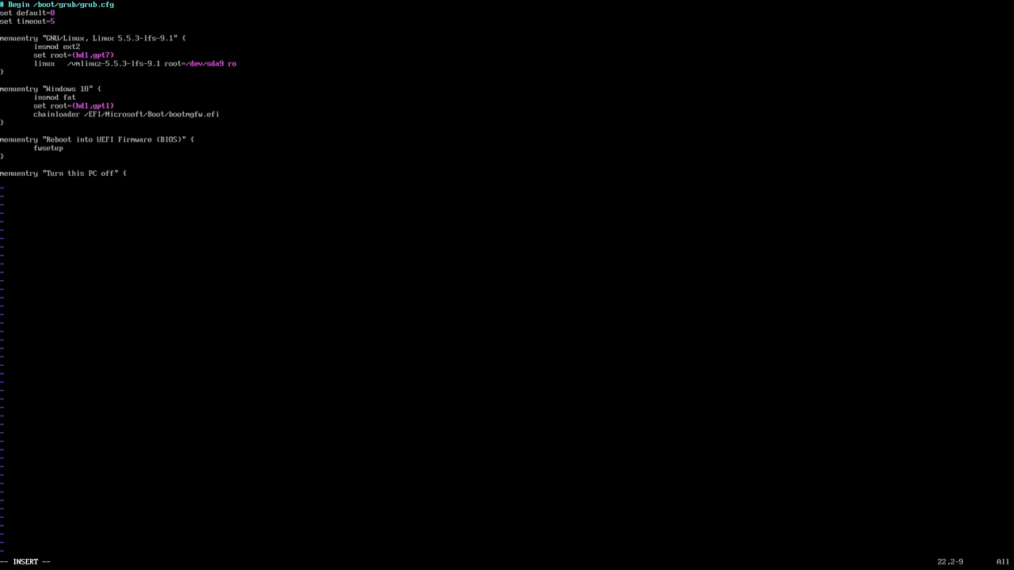
Step: Add an echo "Shutting down PC..." line as the entry's first command
text(echo ")
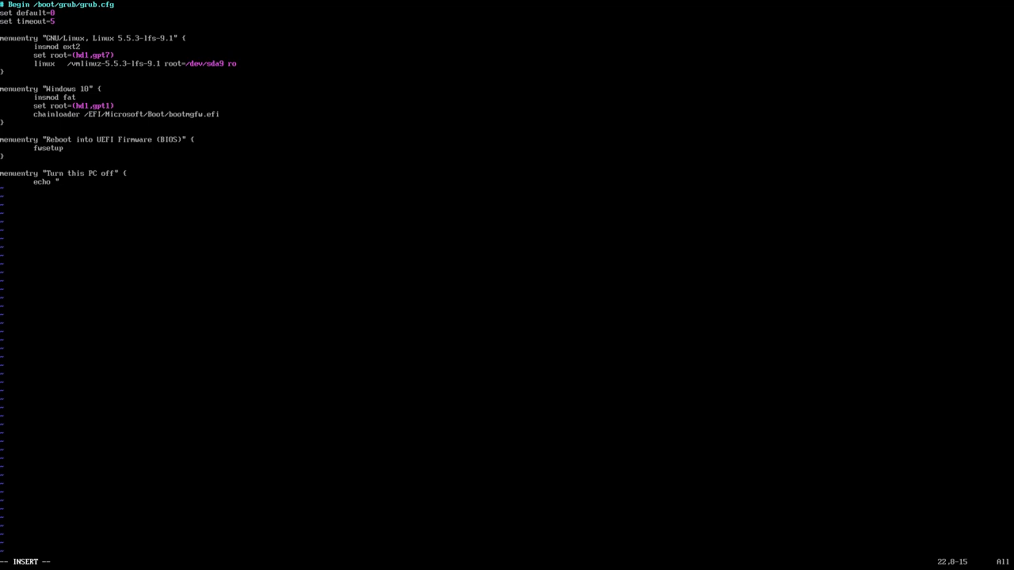
text(Shuttin)
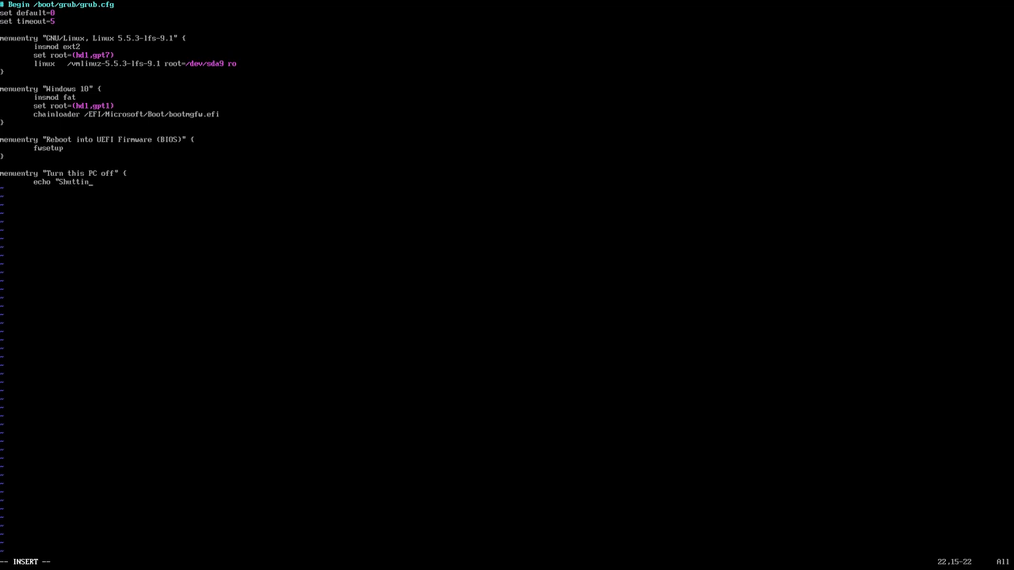
text(g down)
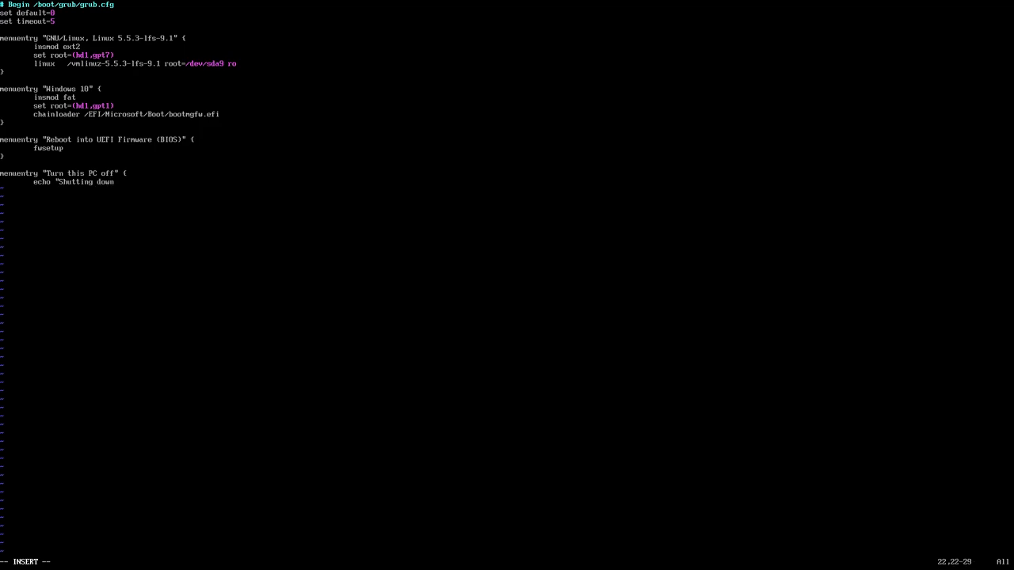
text(PC...)
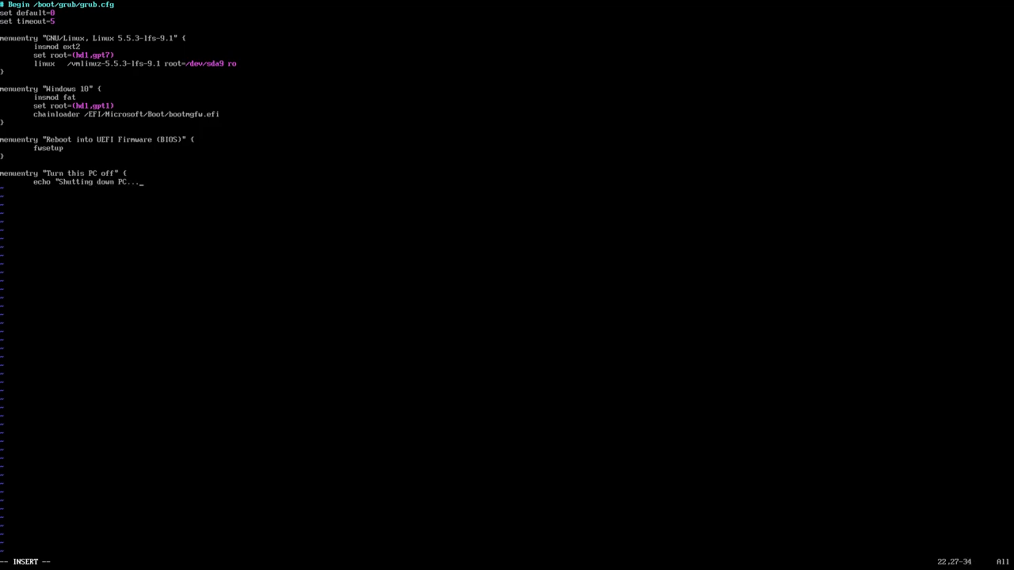
text(")
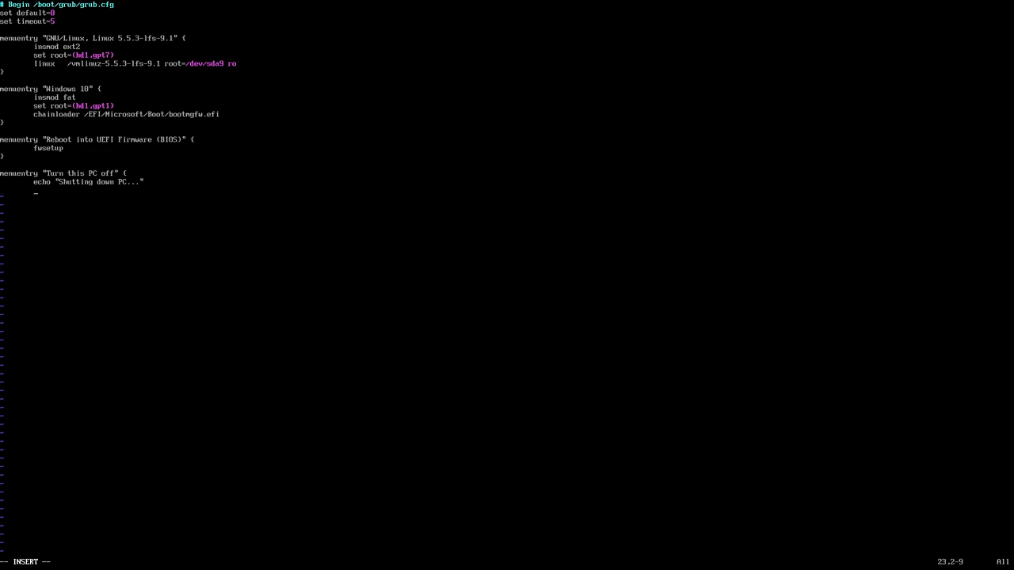
Step: End the Turn this PC off entry with a halt command
text(halt)
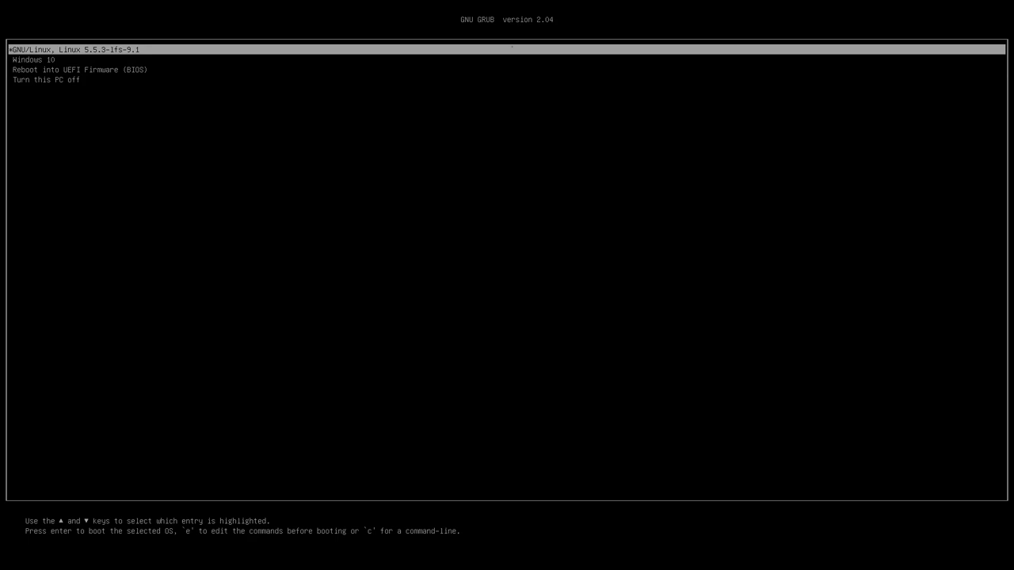
key(Down)
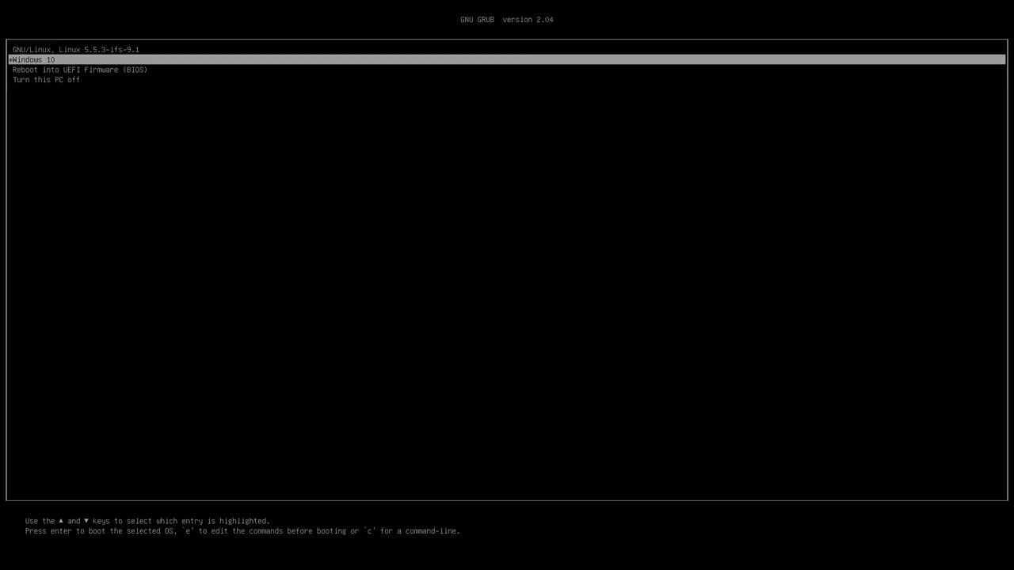
key(Down)
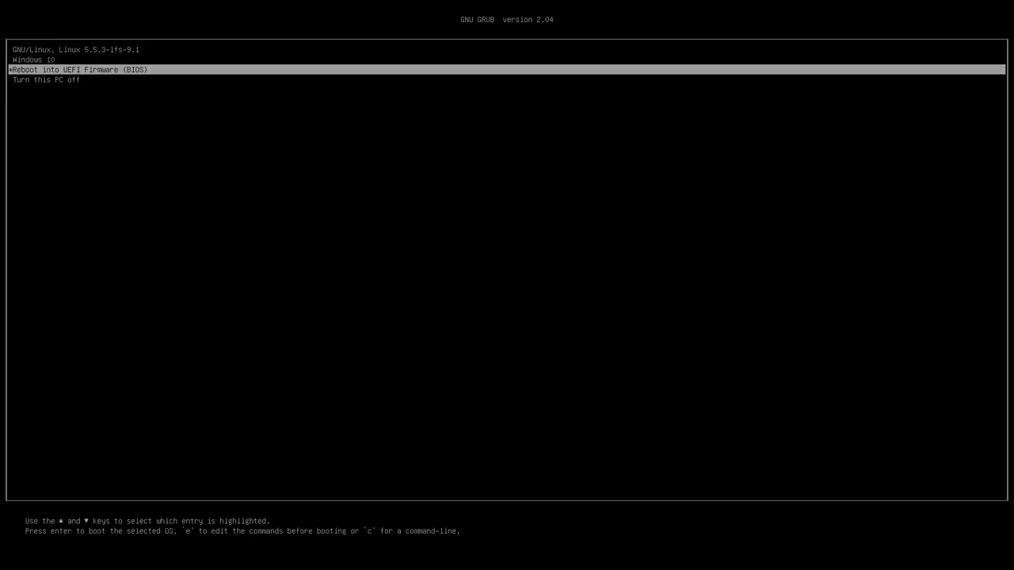
key(Down)
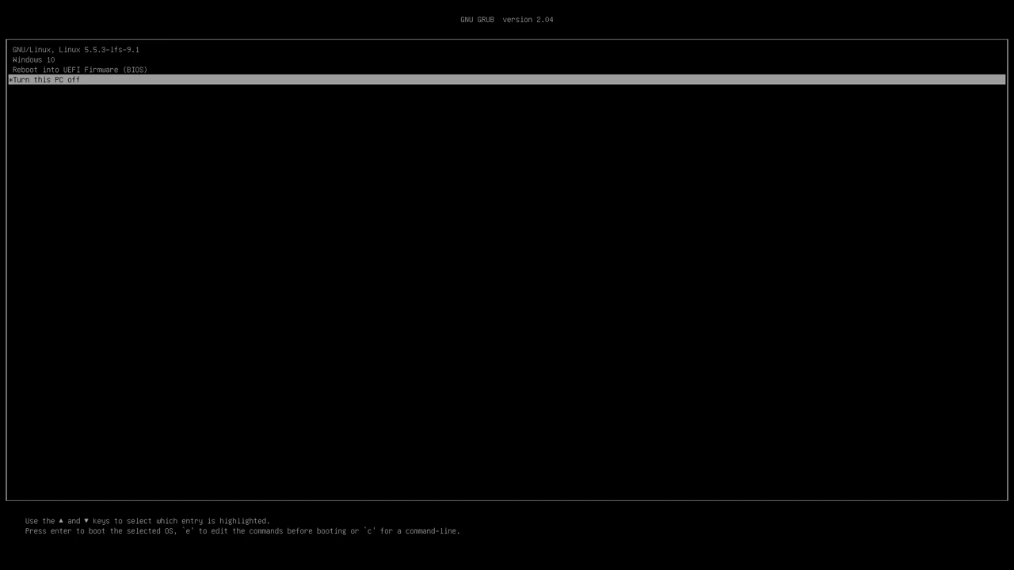
key(Up)
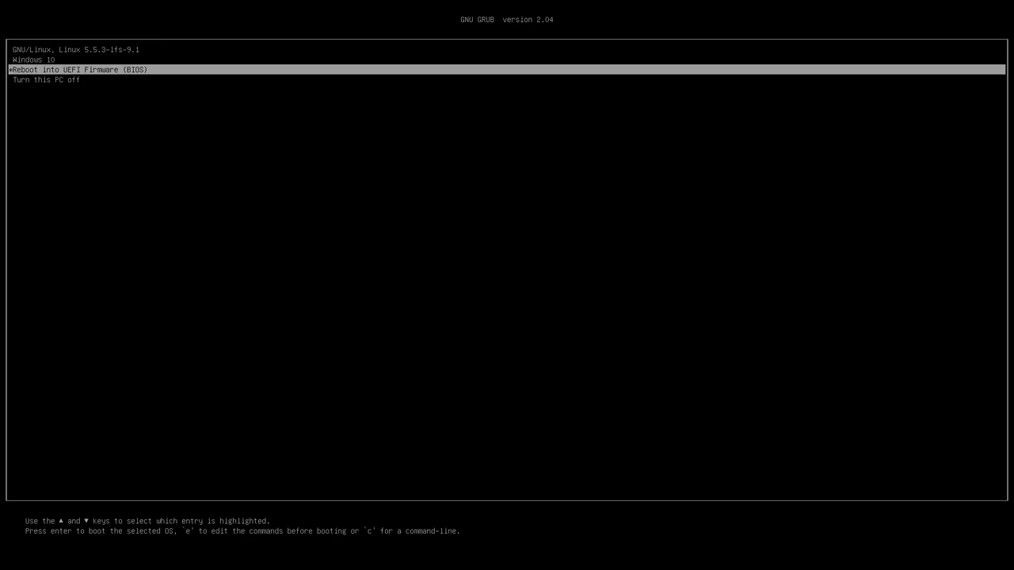
key(Up)
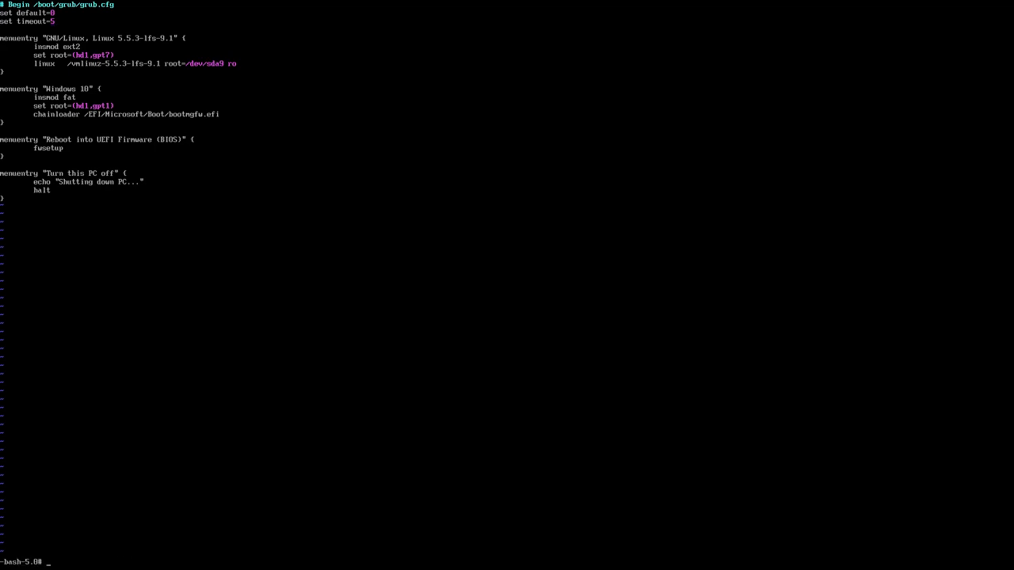
Step: Restart the machine with the reboot command to test the finished grub.cfg
text(reboot)
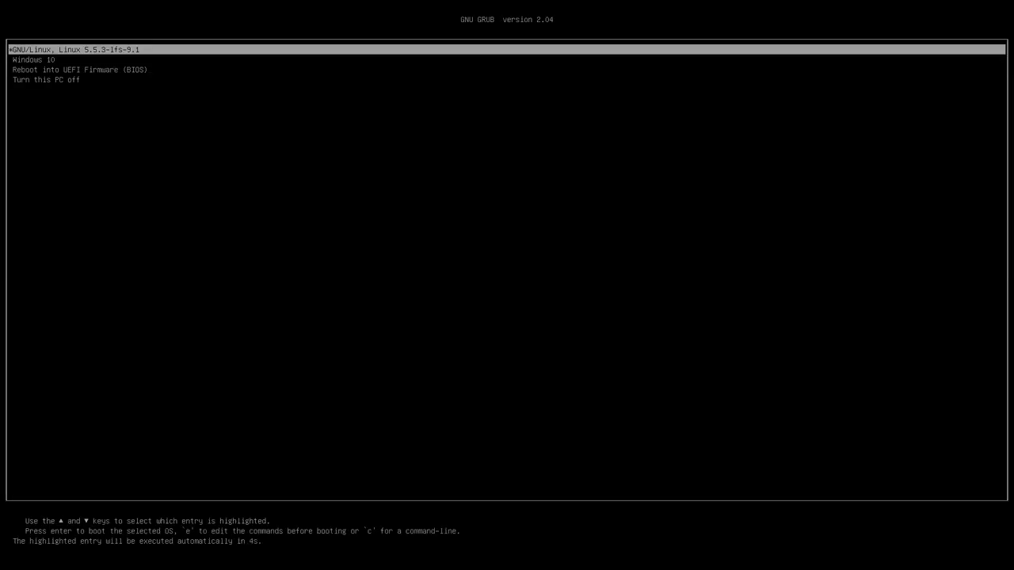
Step: Boot the Windows 10 entry from the GRUB menu
key(Down)
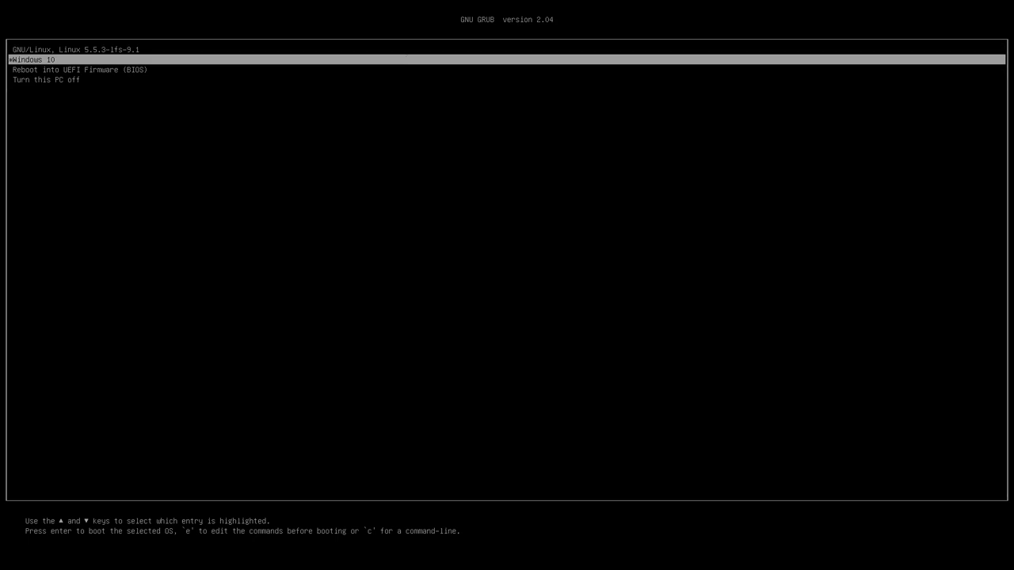
key(Return)
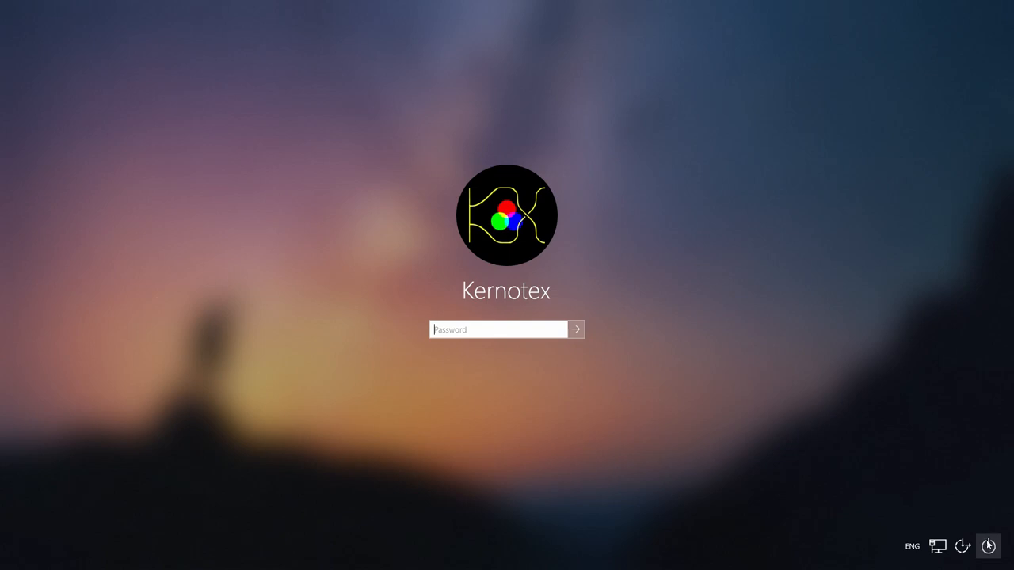
Step: Restart the PC from the Windows 10 lock screen power options
click(988, 540)
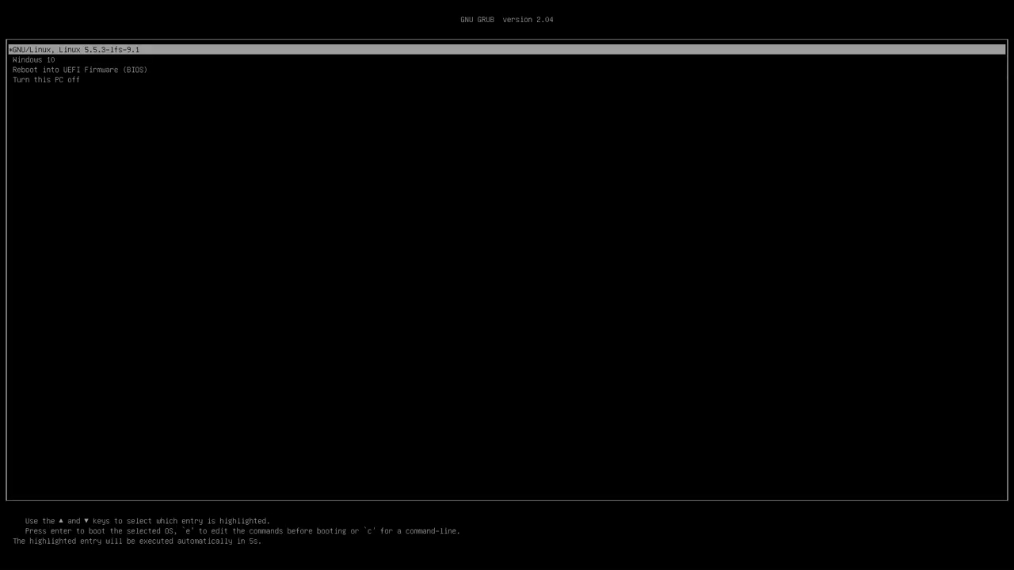
Step: Launch the Reboot into UEFI Firmware (BIOS) entry from the GRUB menu
key(Down)
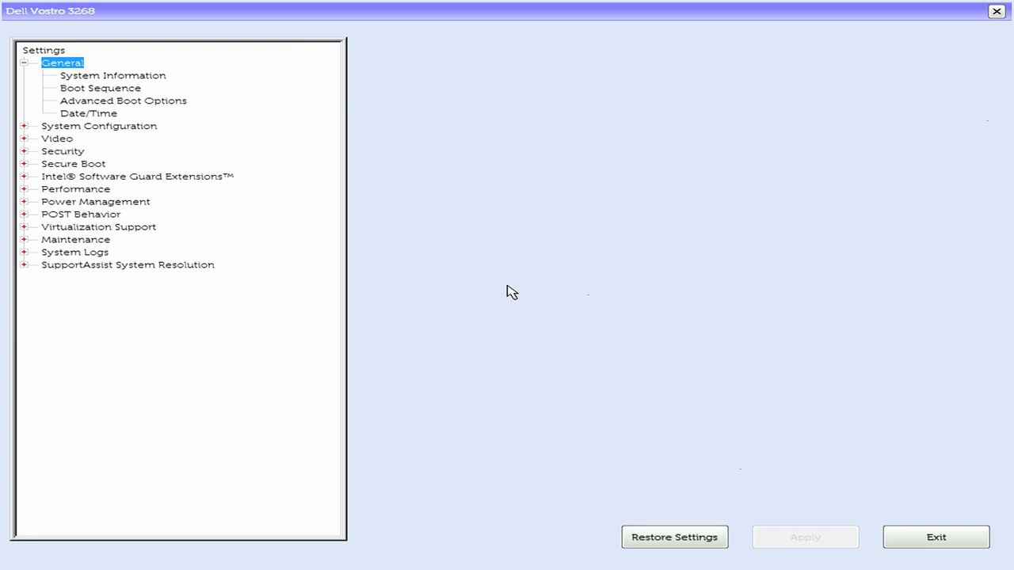
mouse_move(730, 402)
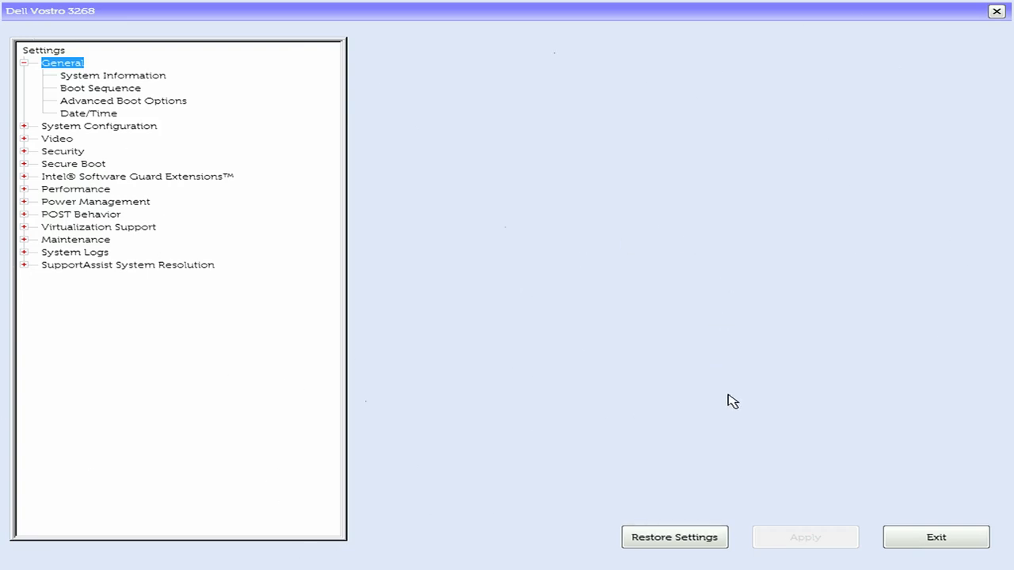
Step: Exit Dell BIOS Setup to restart back into the GRUB boot menu
click(934, 535)
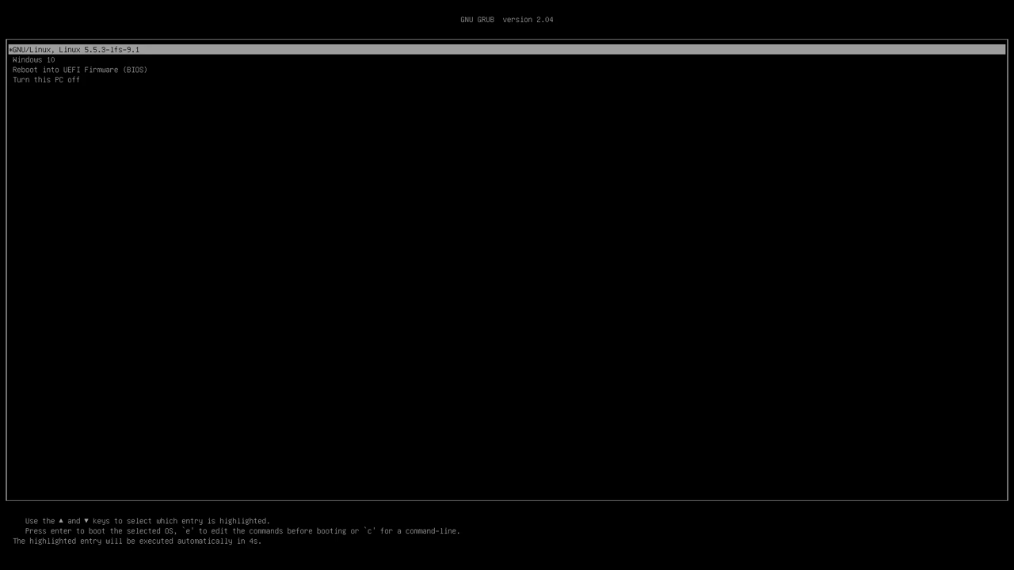